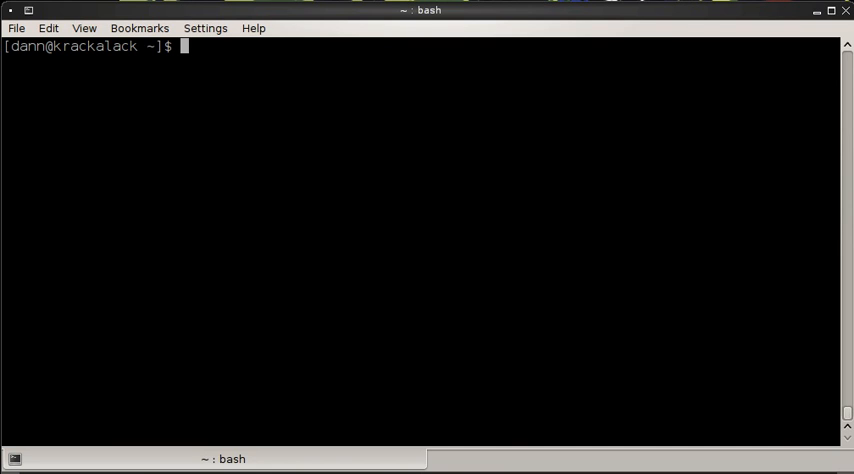
Step: Redirect the home listing with ls > myfilelist.txt and view it with less
type(">")
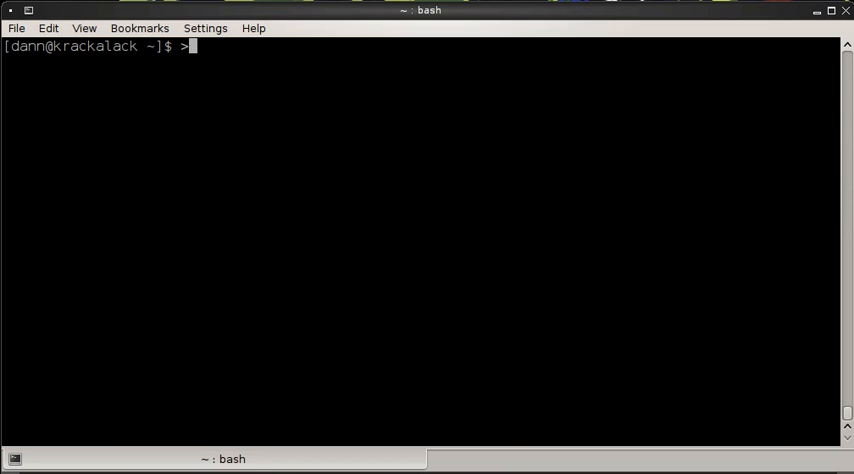
key("BackSpace")
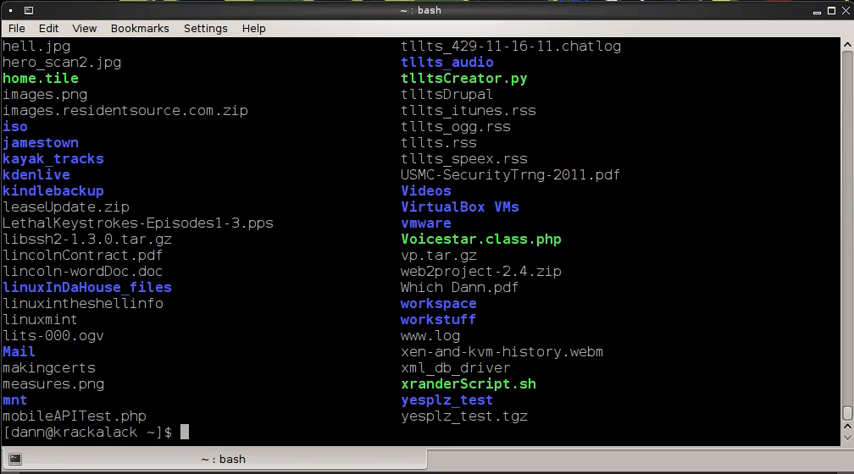
type("ls >")
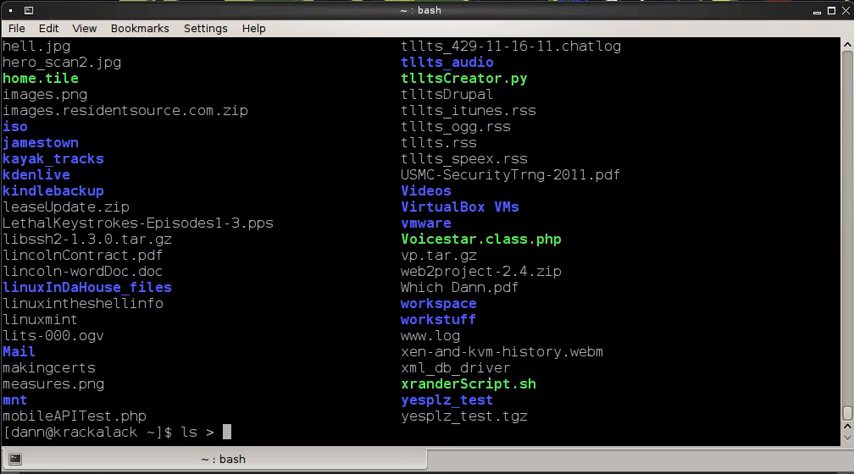
type("myfile")
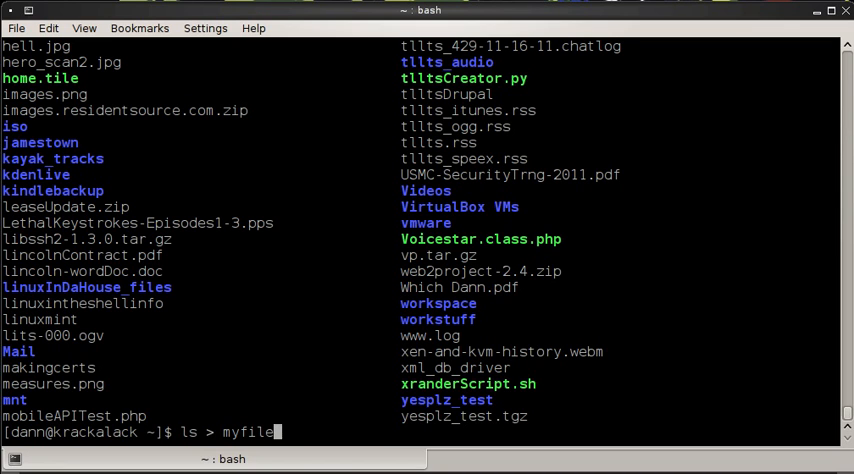
type("list.txt")
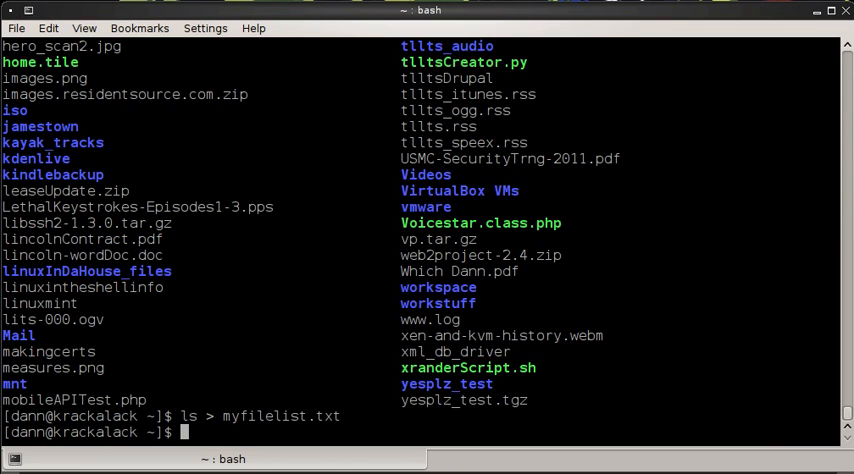
type("less myf")
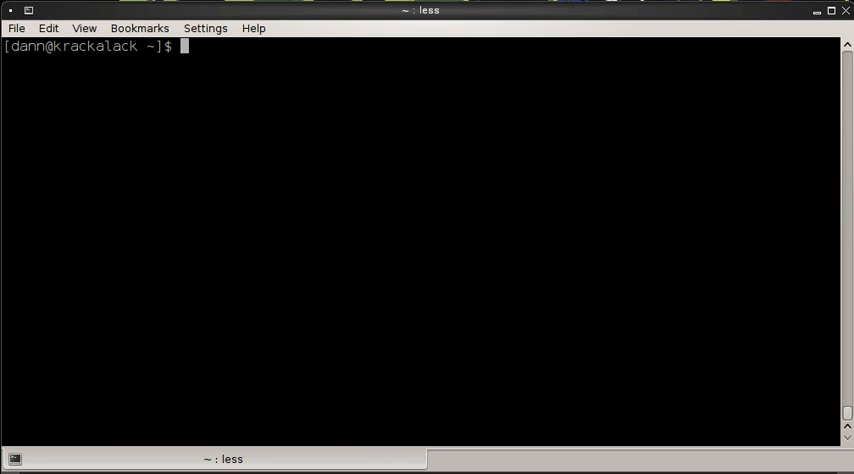
Step: List *.png files, overwrite myfilelist.txt with that listing, and view it in less
type("ls")
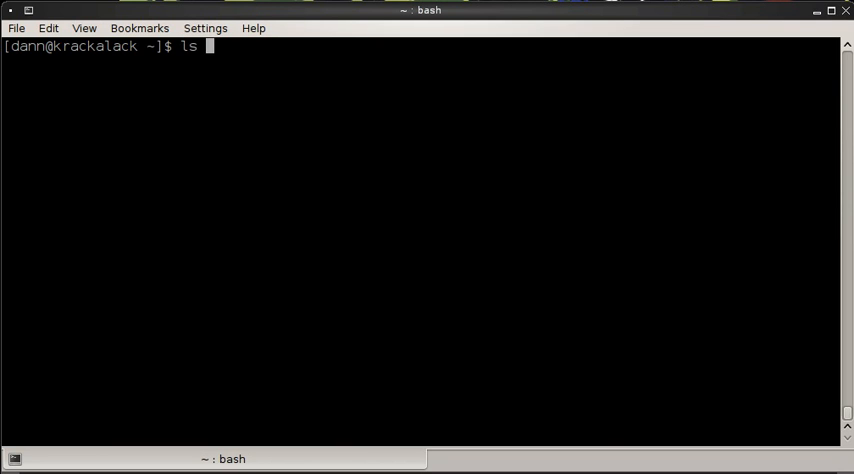
type("*.pi")
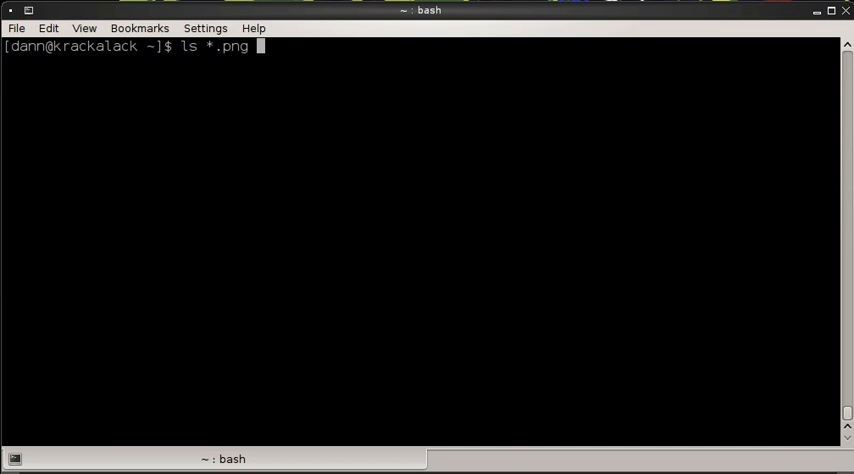
key("Return")
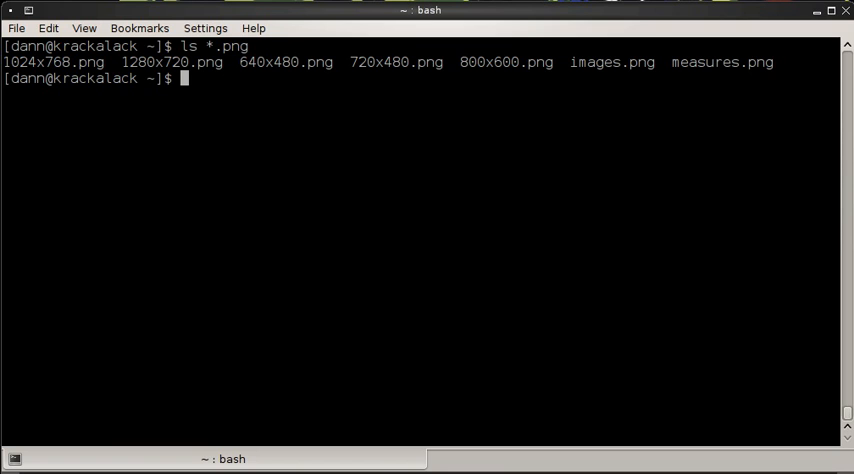
type("ls *.png")
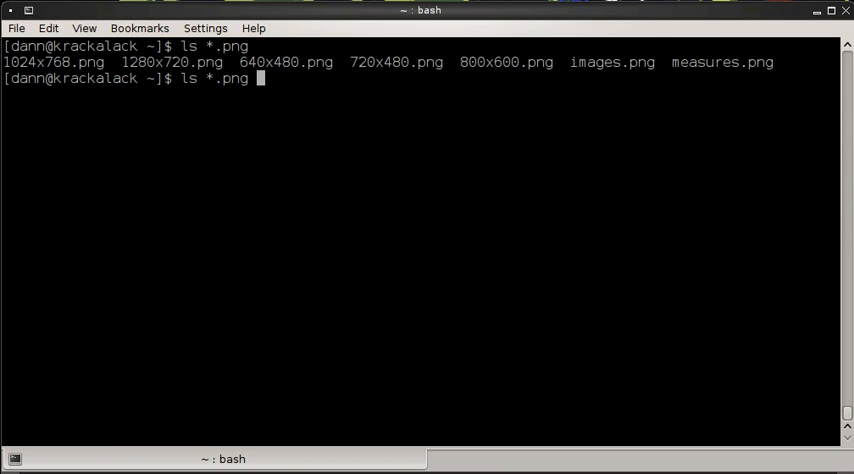
type("> myfilelist.txt")
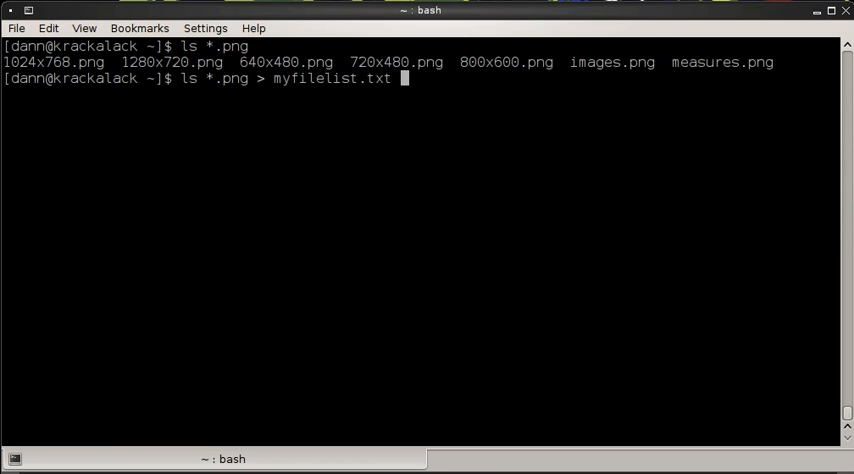
type("less")
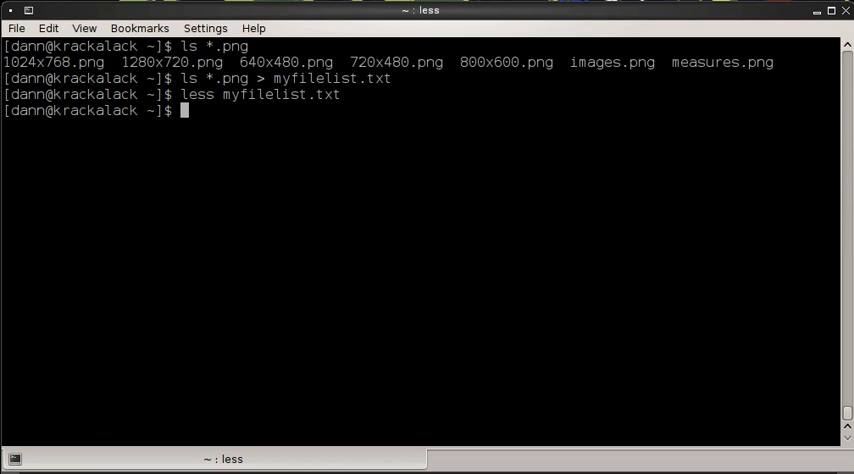
type(">")
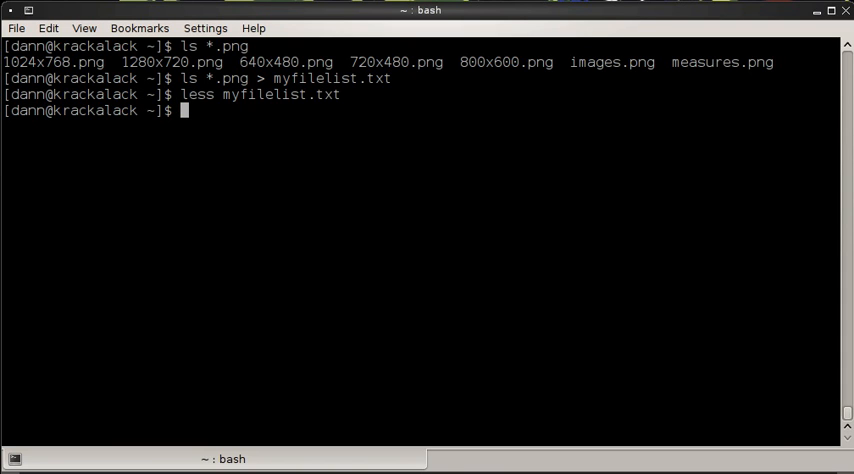
Step: List *.jpg files, append the full listing with ls >> myfilelist.txt, view it, and quit
type("ls")
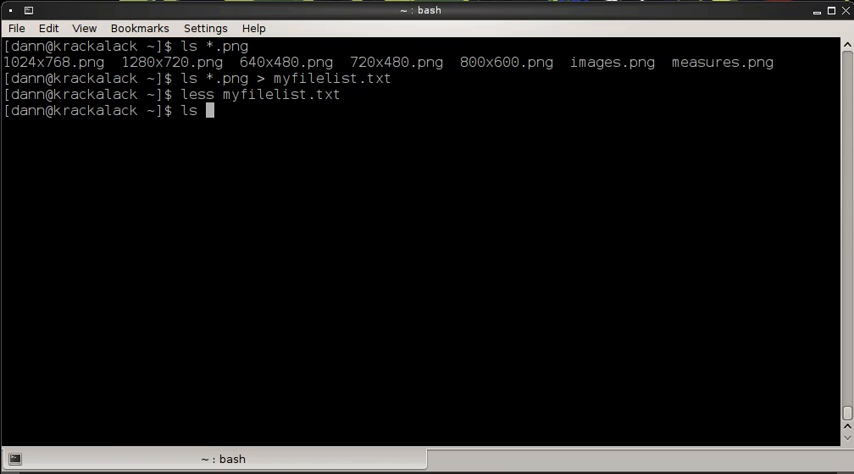
type("*.jpg")
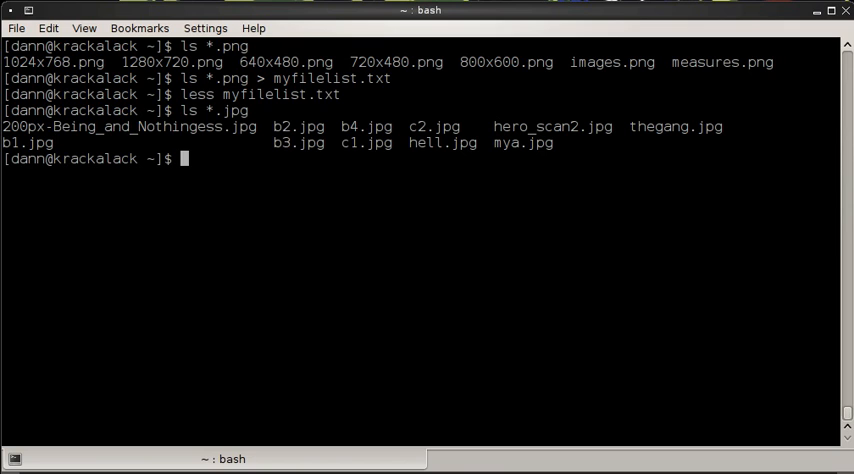
type("ls >")
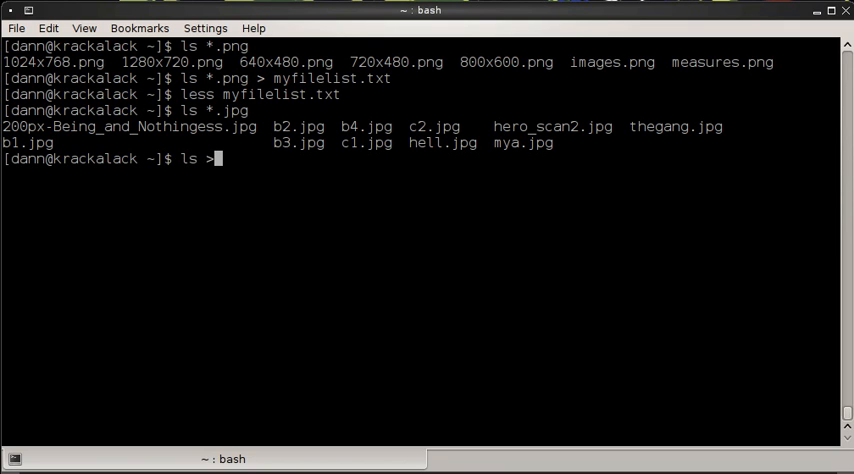
type(">")
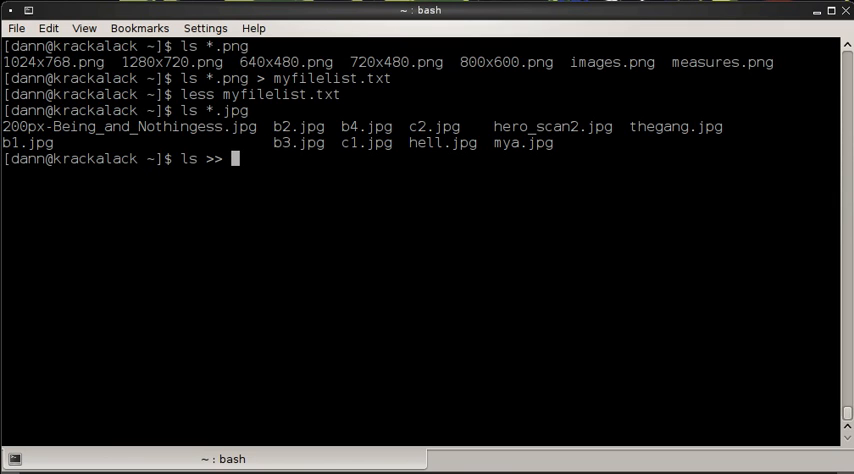
type("myfilelist.txt")
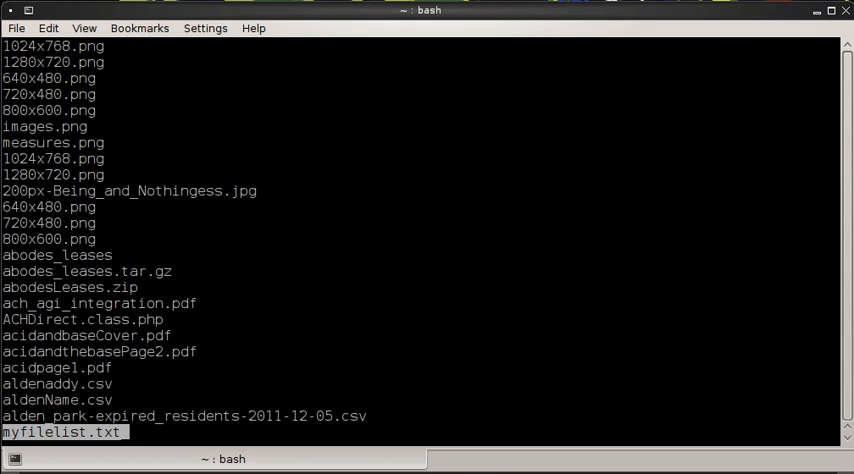
key("Return")
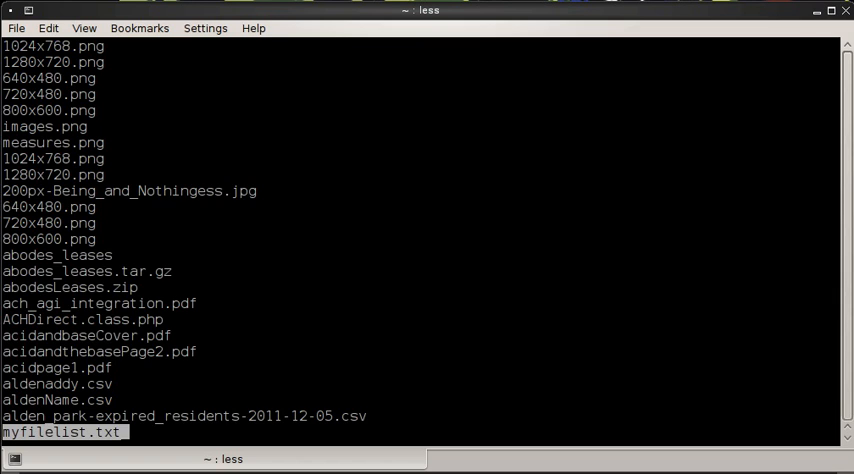
key("q")
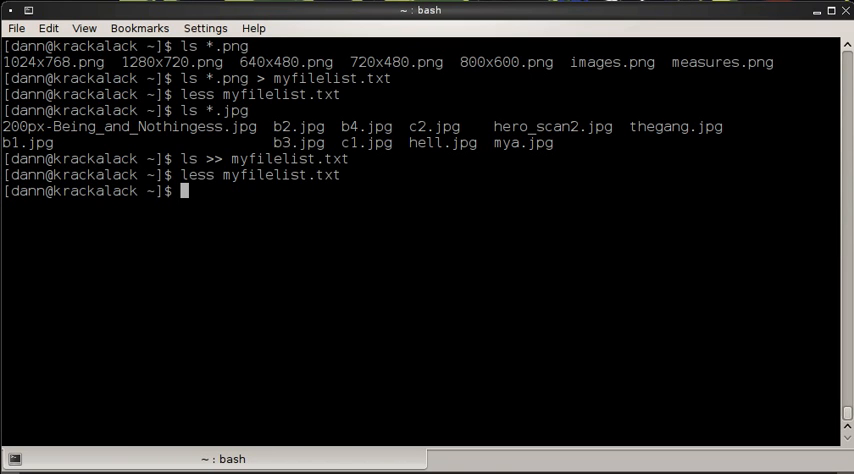
Step: Overwrite myfilelist.txt with PNG names, append JPG names with >>, view the result, and quit
type("ls *.png > myfilelist.txt")
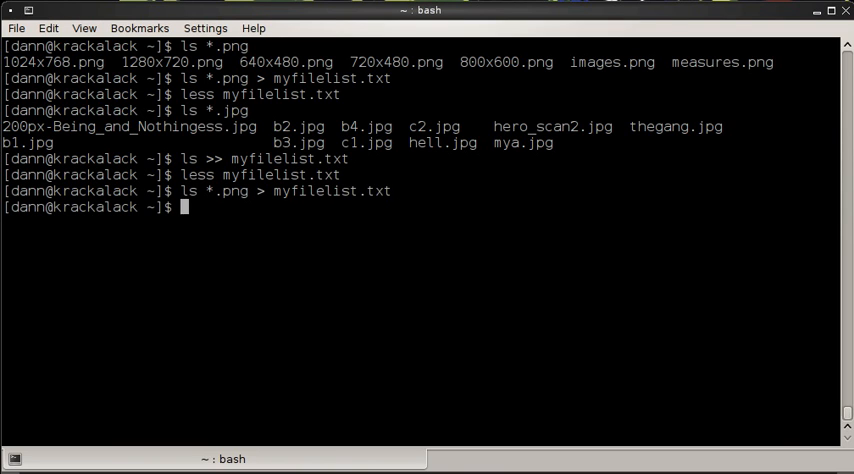
type("less myfilelist.txt")
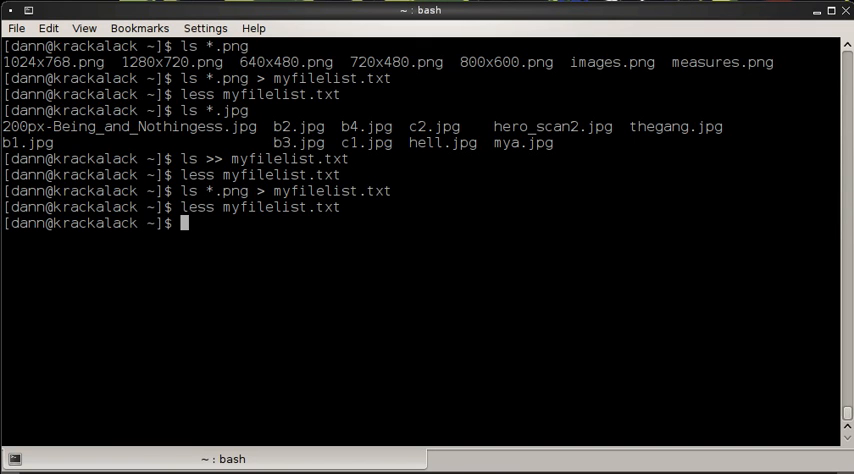
type("ls")
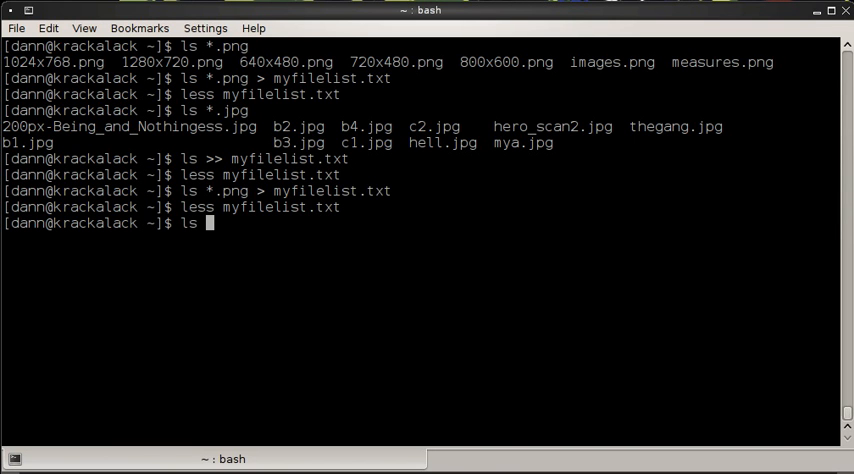
type("*.jpng")
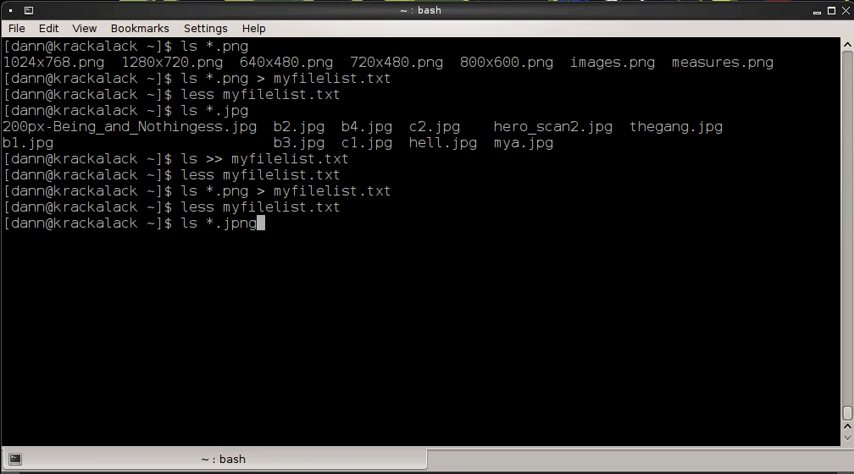
type(">>")
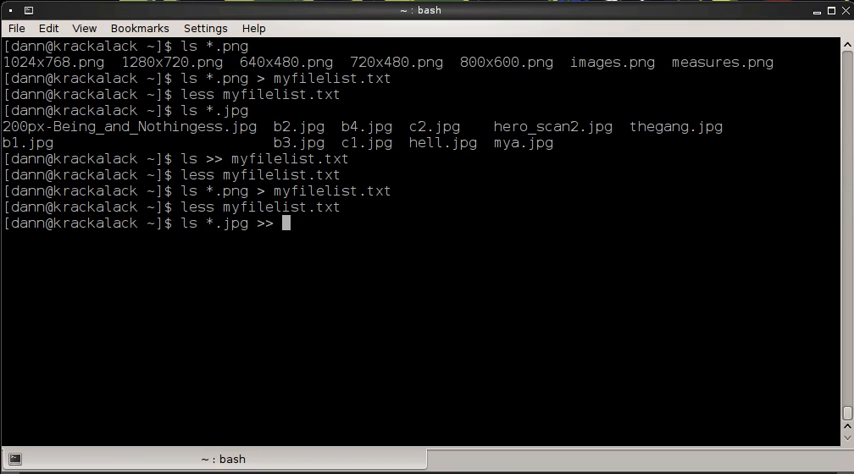
type("myfilelist.txt")
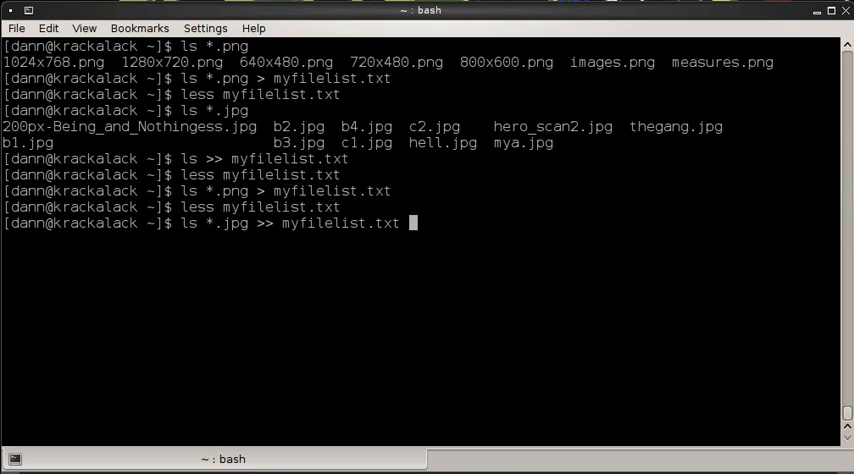
type("less")
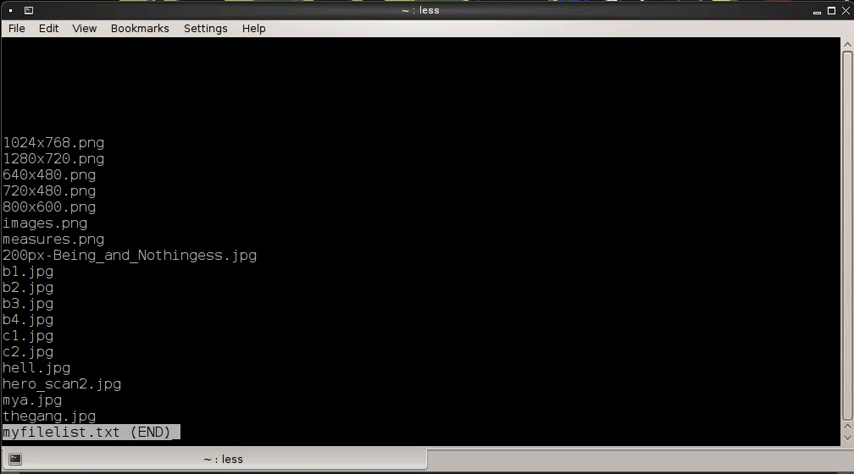
key("q")
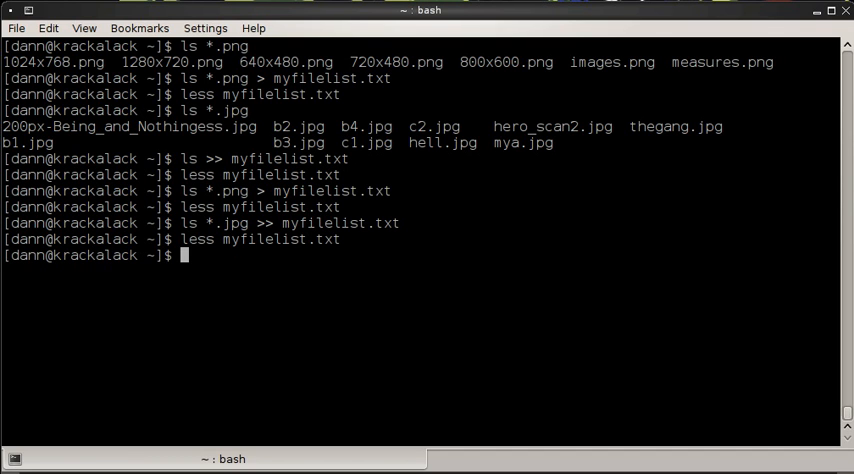
Step: Clear the screen, list /var/log, and run grep www * across its log files
type("cl")
type("cd /var/log/")
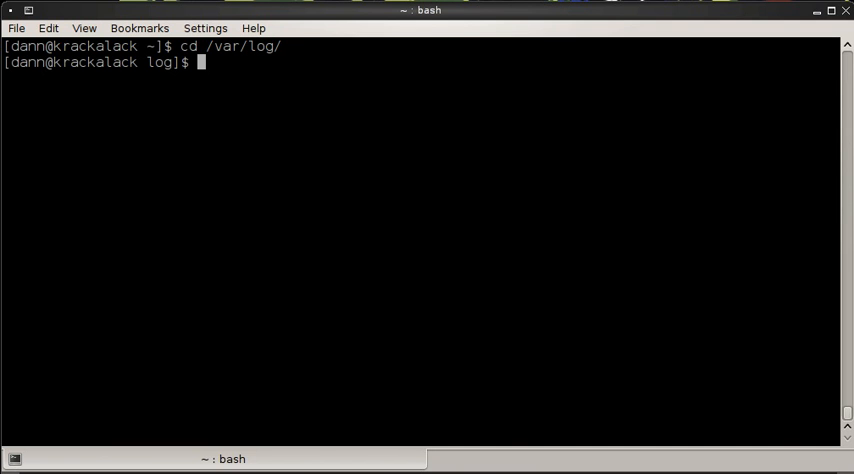
type("ls")
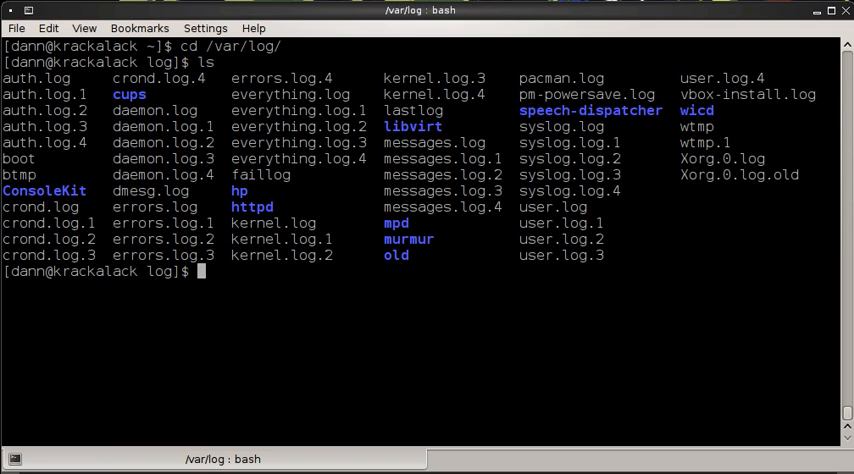
type("grep")
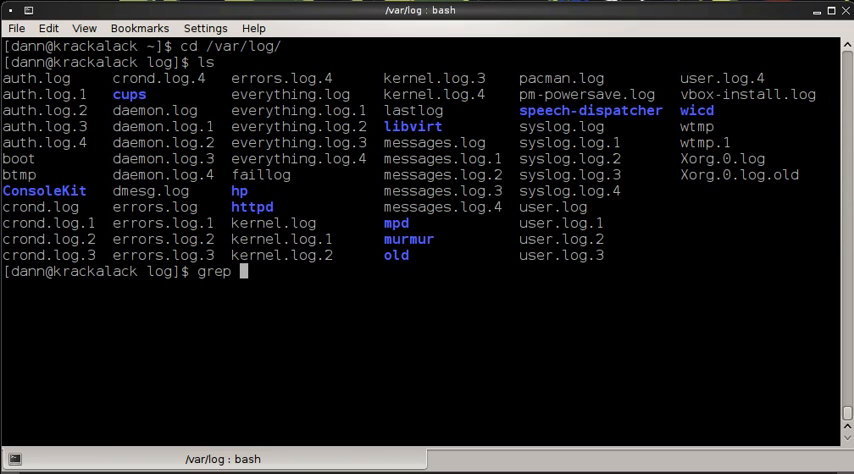
type("www")
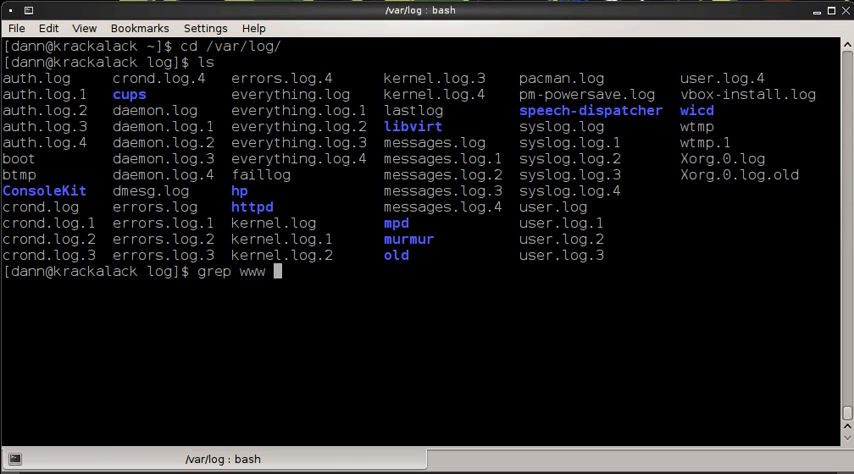
type("*")
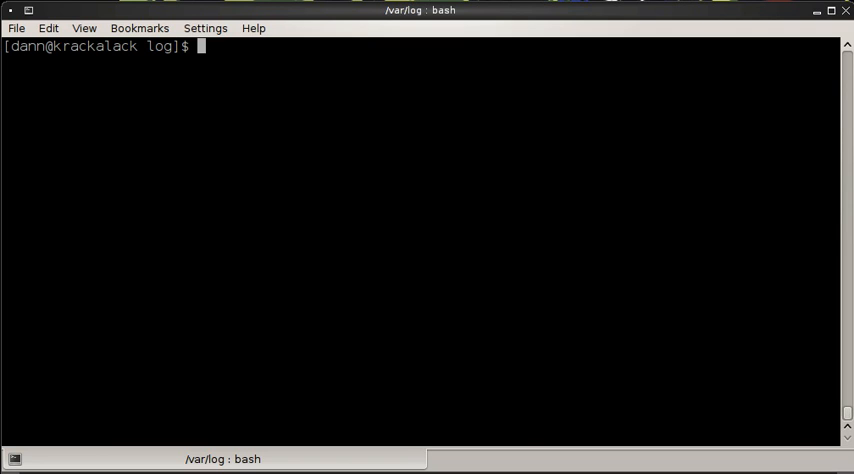
Step: Run grep www * with 2>/dev/null, then again with 1>/dev/null to keep only errors
type("grep www *")
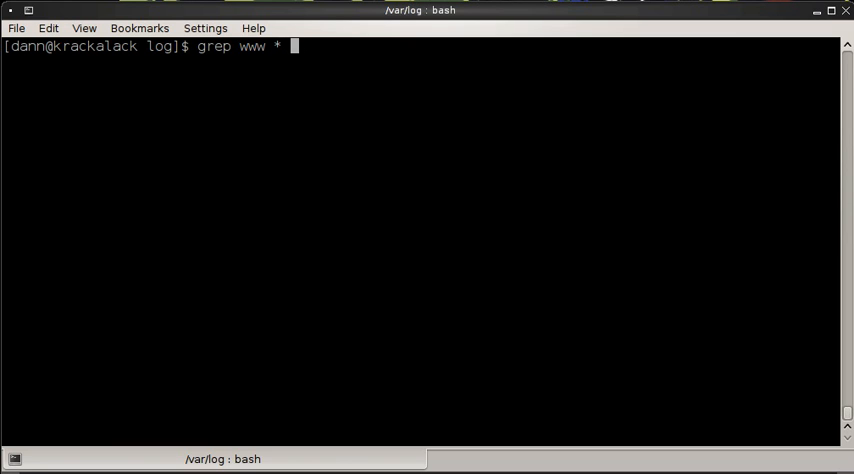
type("2")
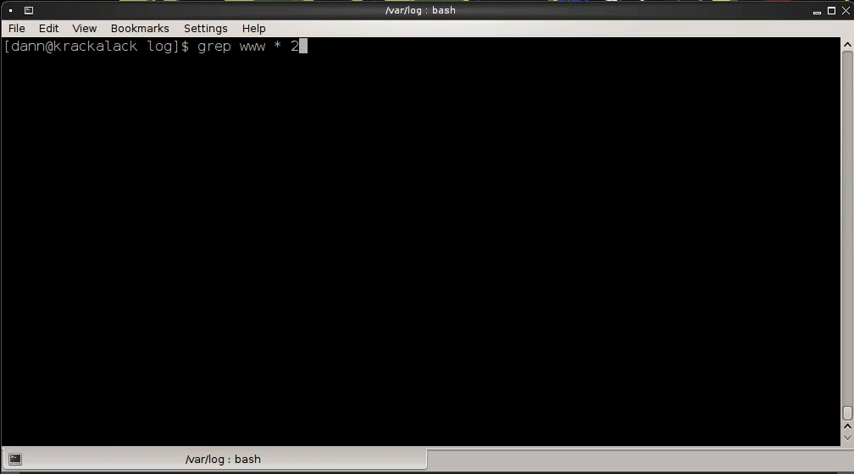
type(">")
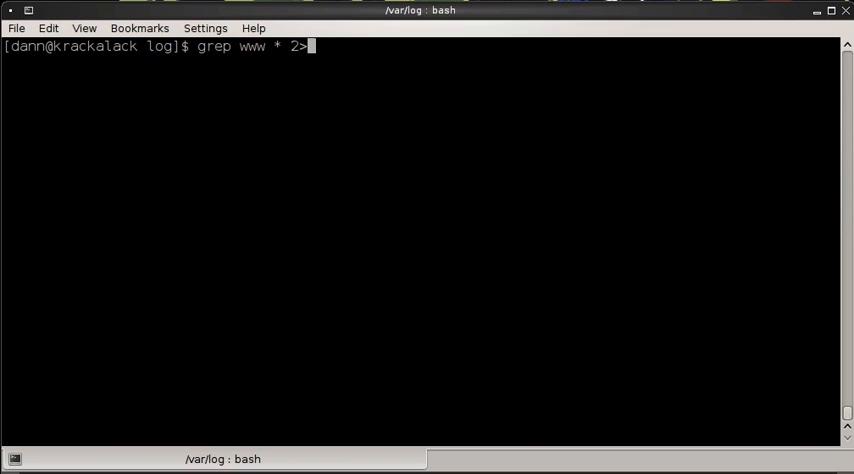
type("/dev/null")
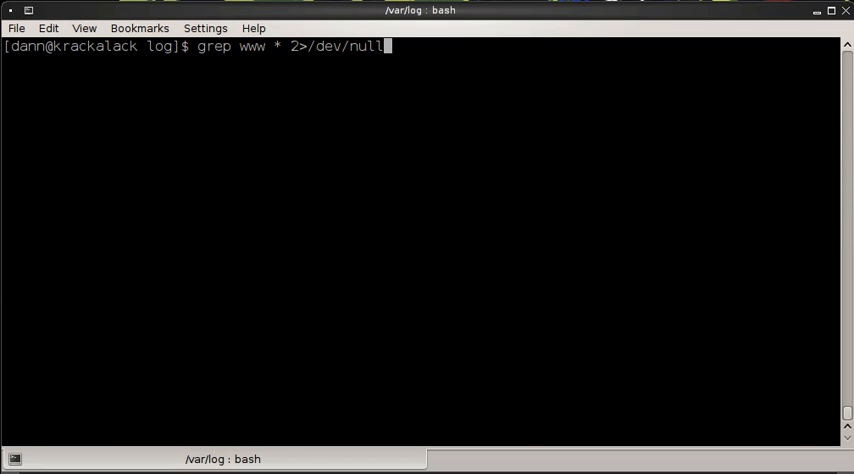
type("1")
key("Return")
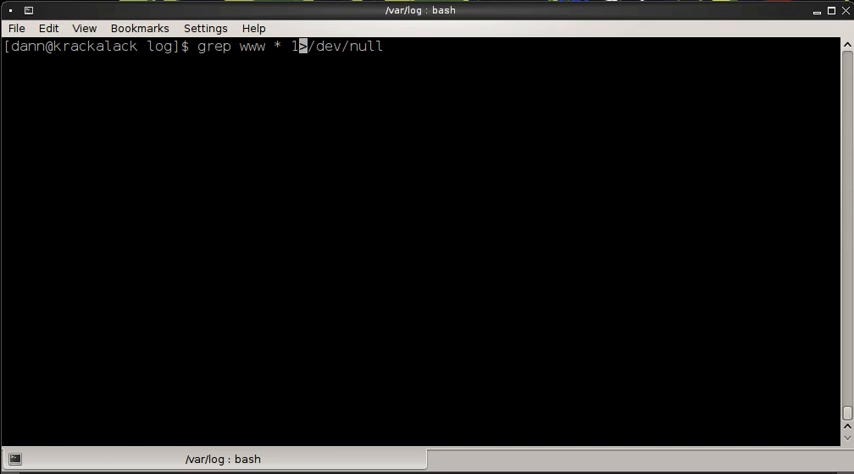
key("Return")
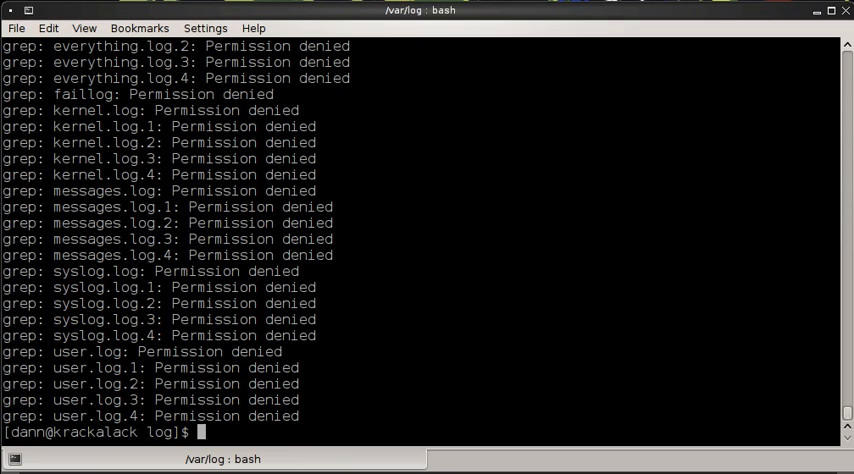
type("grep www * 1>/dev/null")
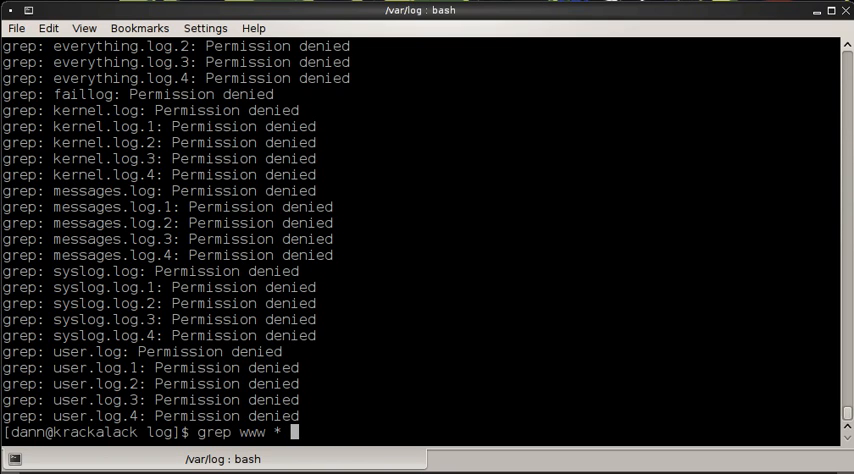
type(">")
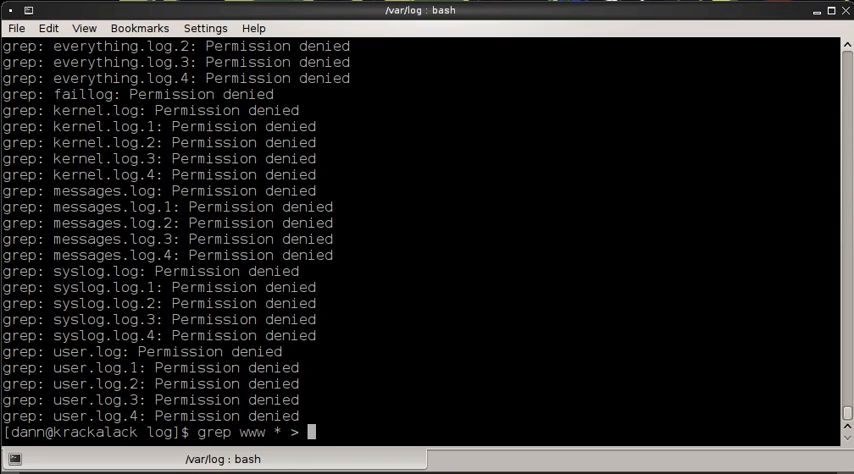
type("~/")
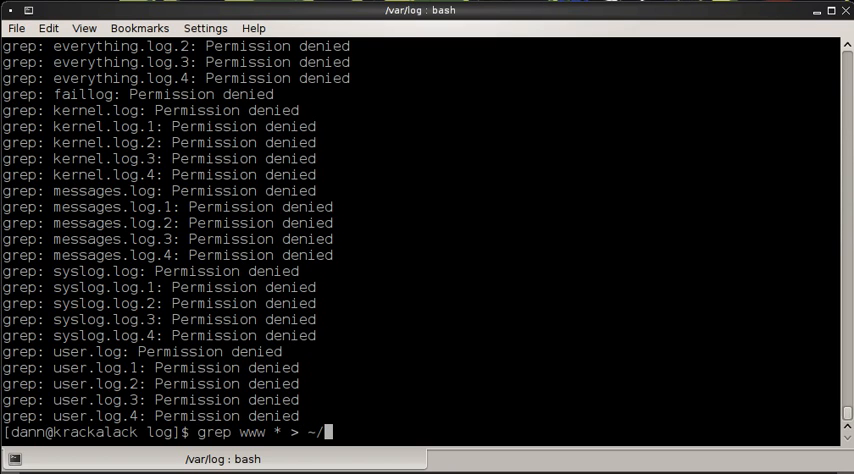
type("www.log")
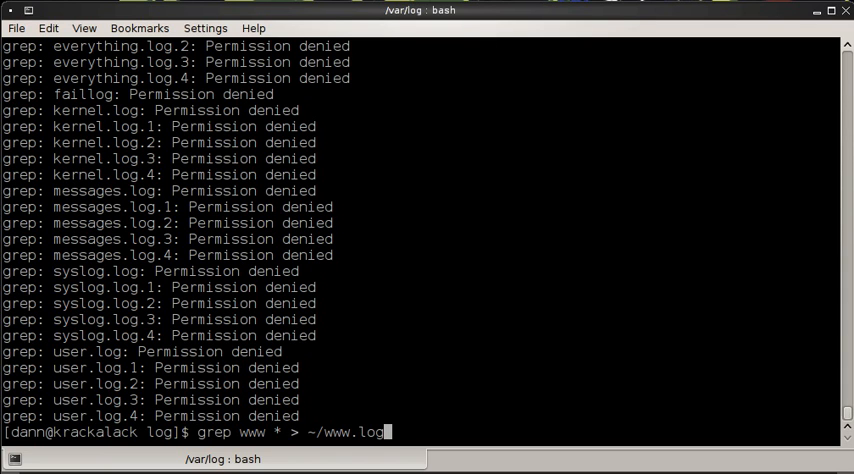
key("Return")
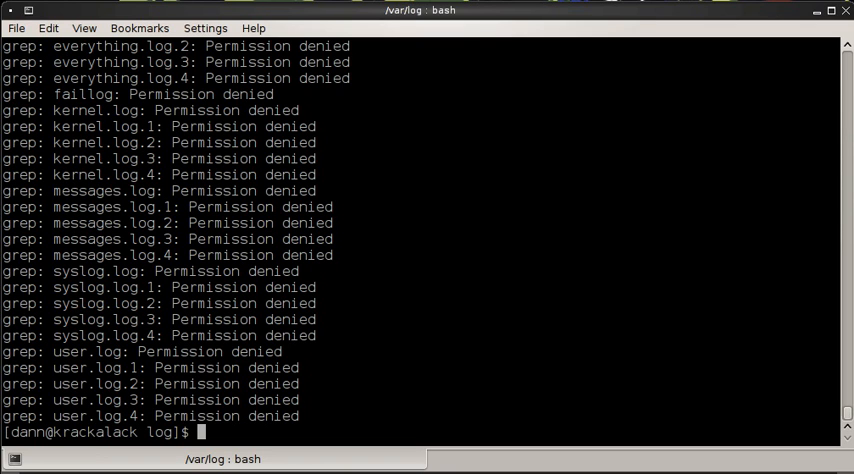
type("less ~/w")
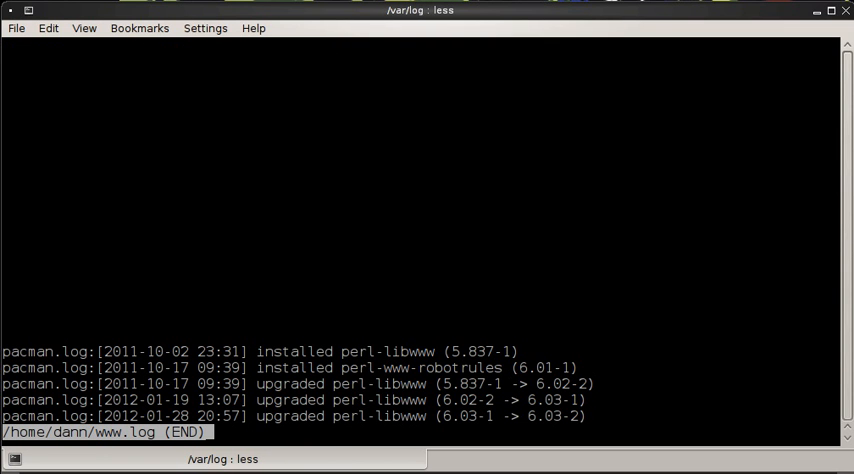
key("q")
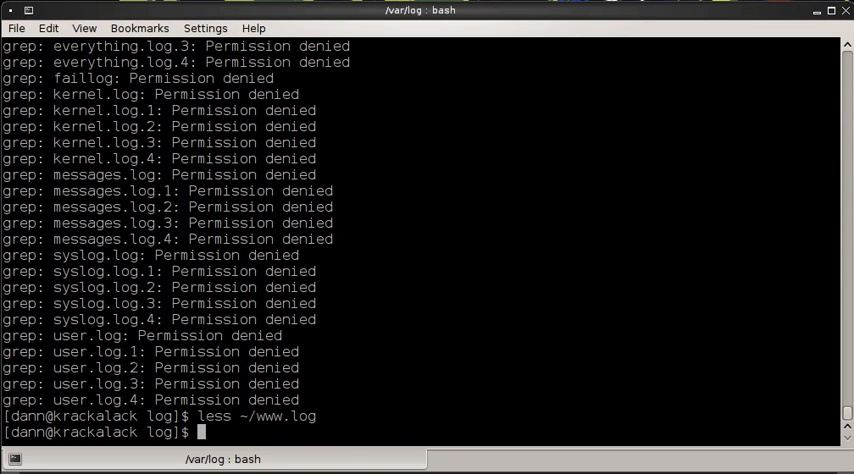
type("grep www * > ~/www.log")
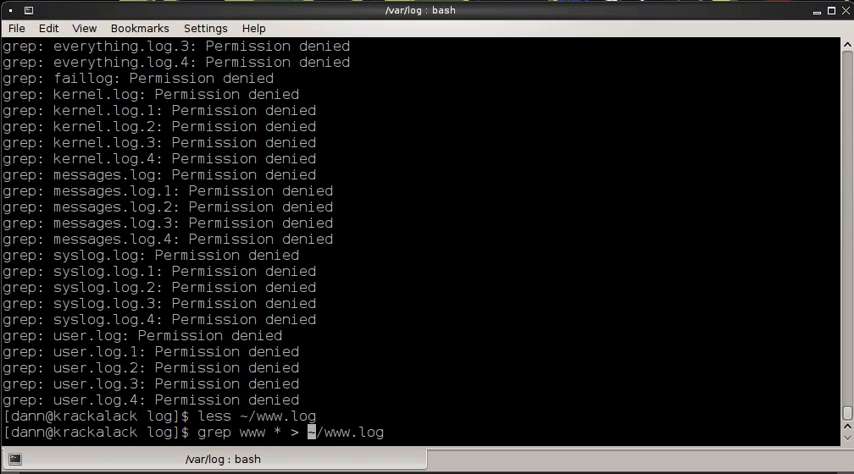
type("2")
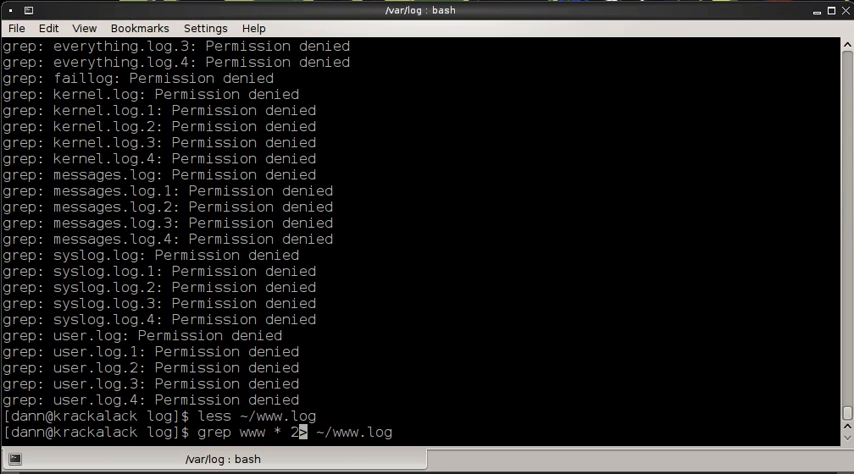
key("Return")
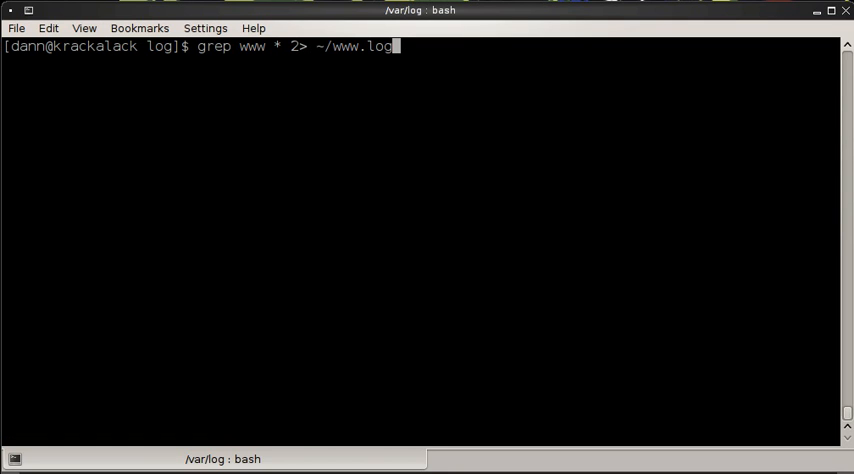
mouse_move(430, 283)
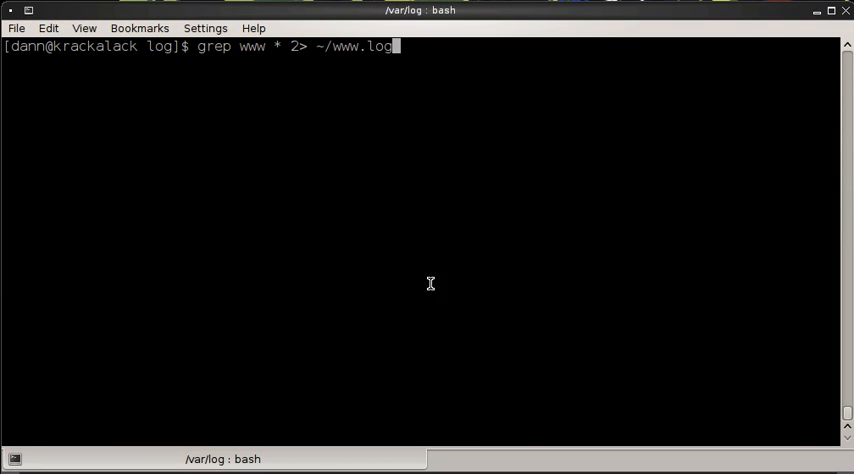
mouse_move(514, 323)
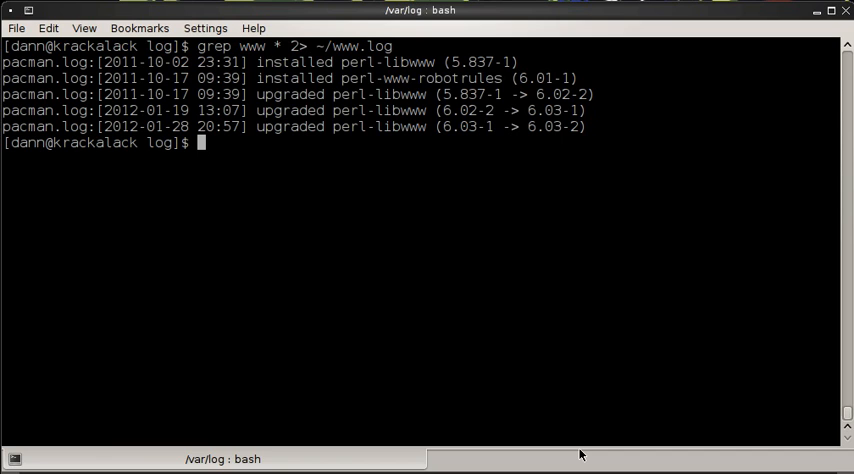
type("l")
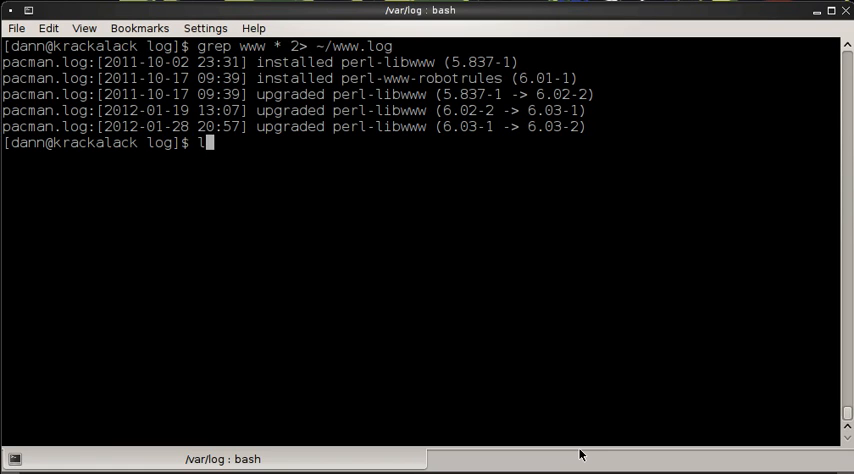
type("less ~/www.log")
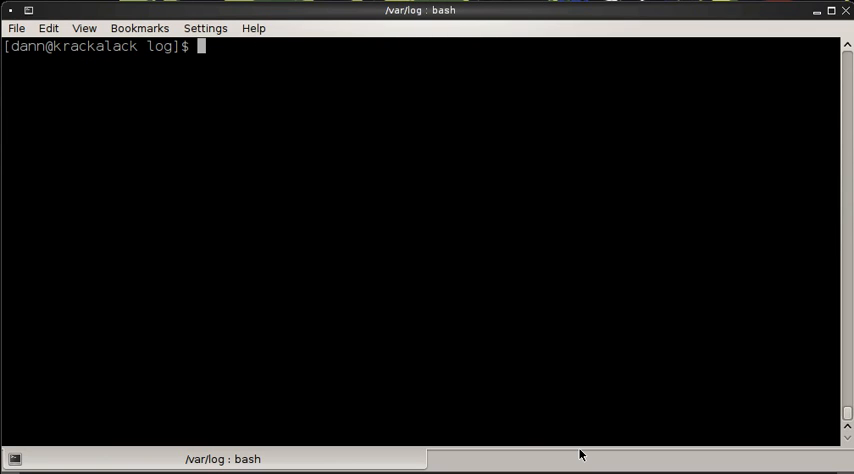
type("grep www * 2> ~/www.log")
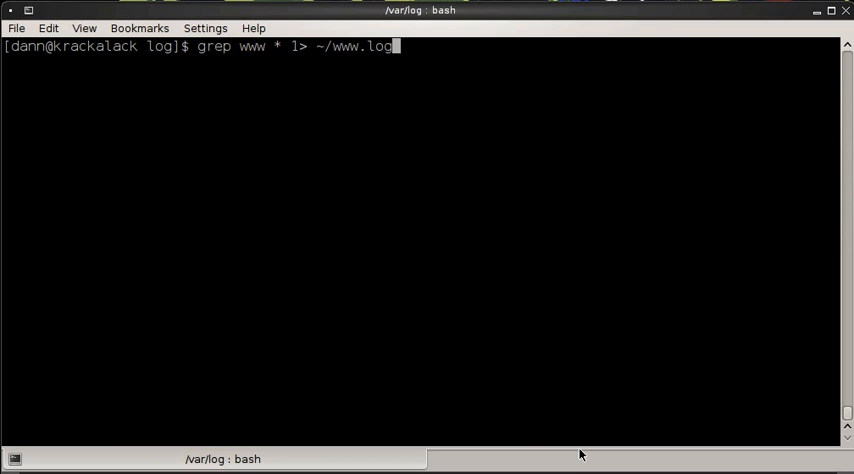
type("2>")
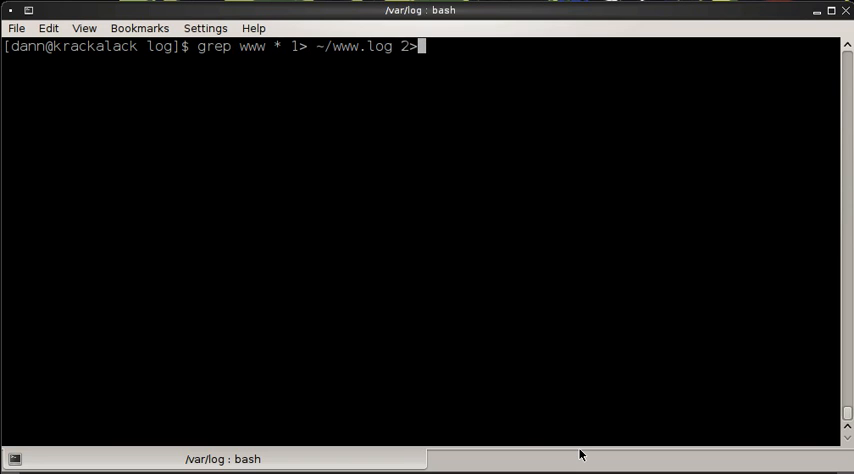
type("/")
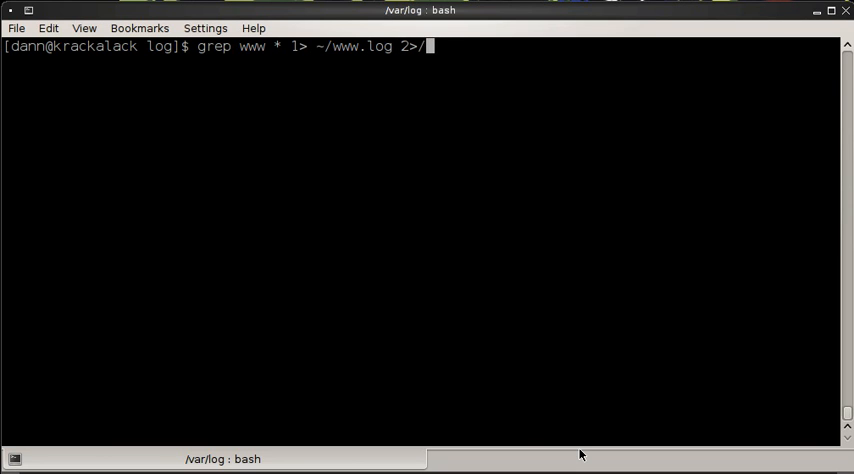
type("dev/null")
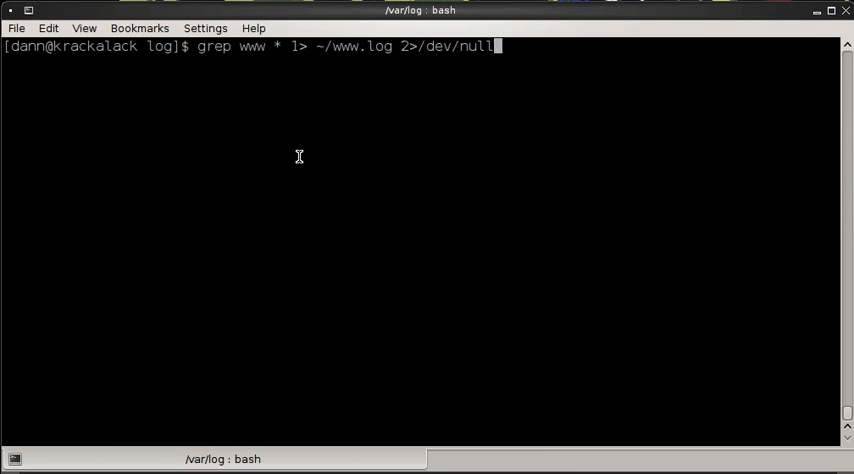
mouse_move(321, 52)
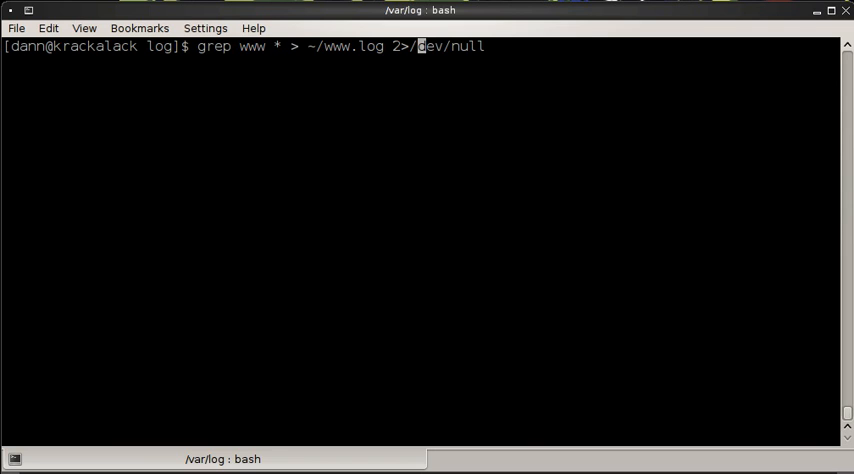
key("Return")
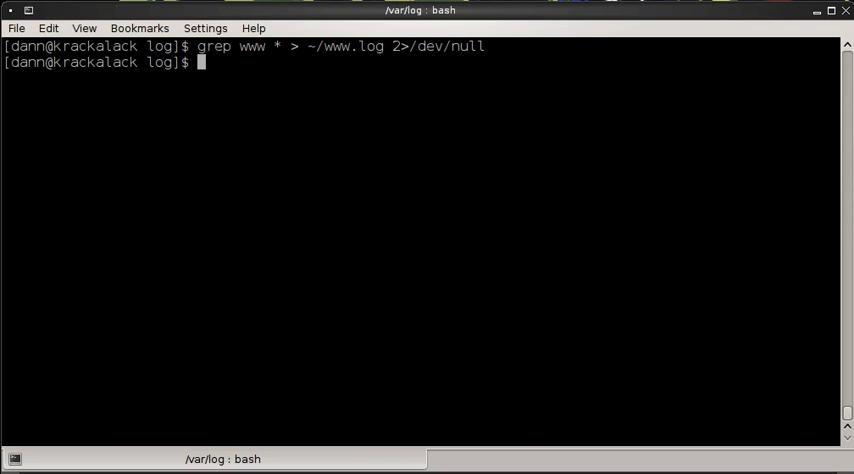
type("less /")
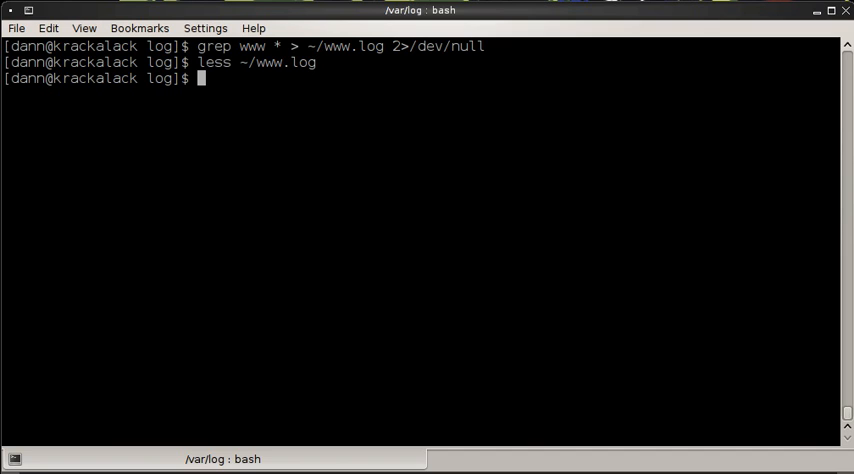
type("grep www")
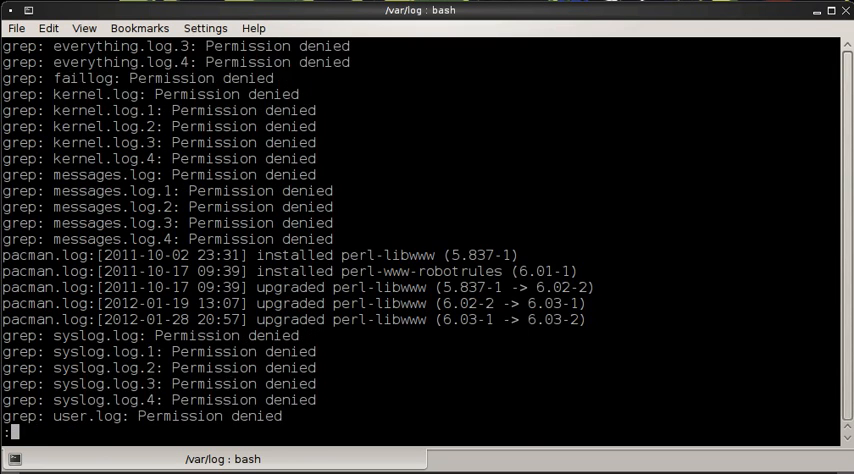
scroll("down", 3)
type("c")
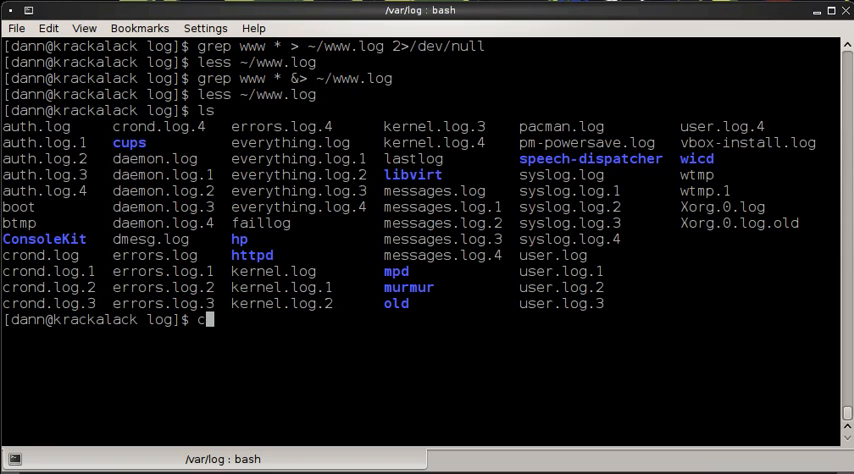
key("Return")
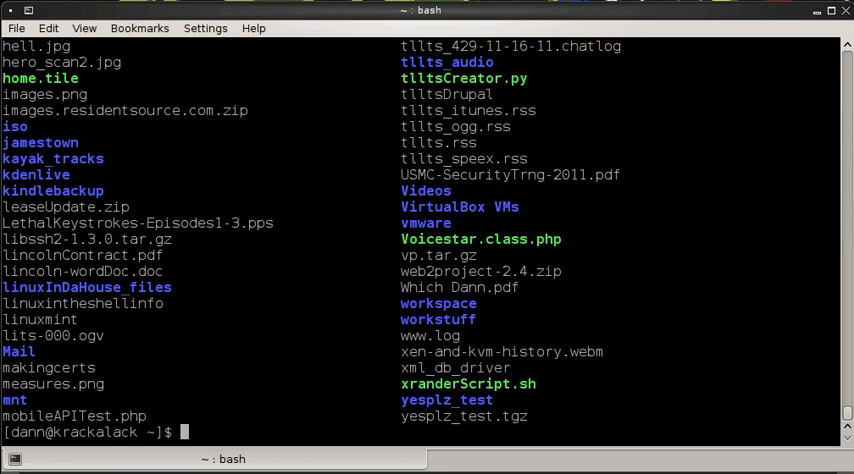
Step: Count the lines of myfilelist.txt fed as redirected input with wc -l < myfilelist.txt
type("c")
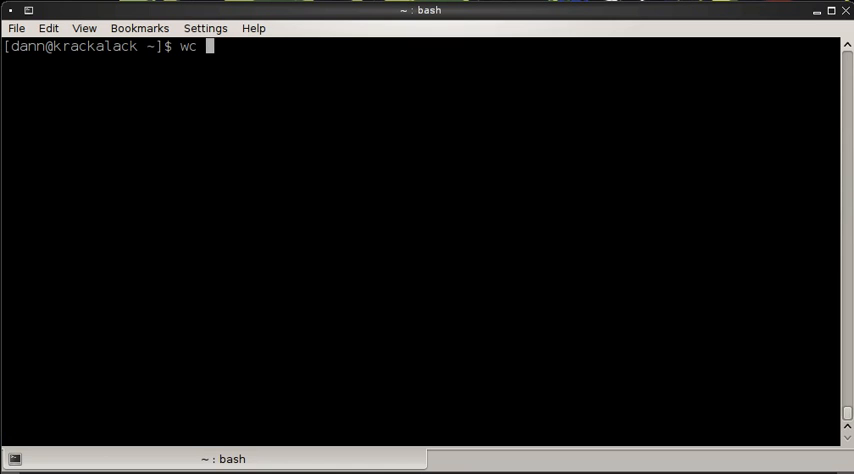
type("-l")
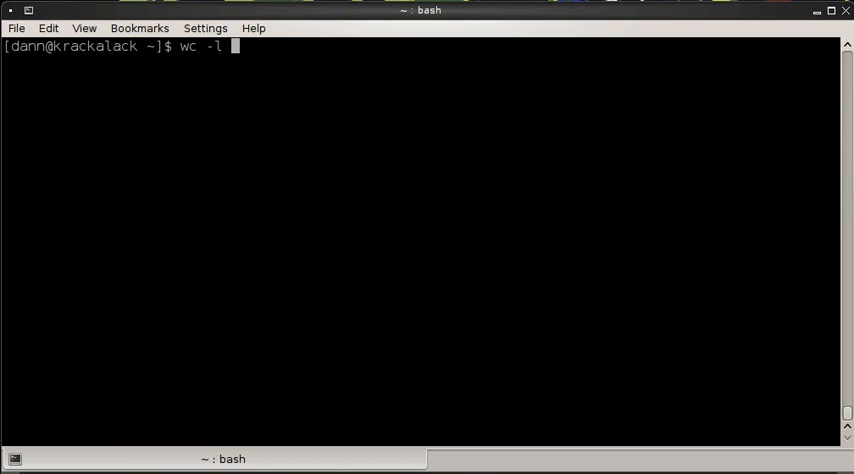
type("<")
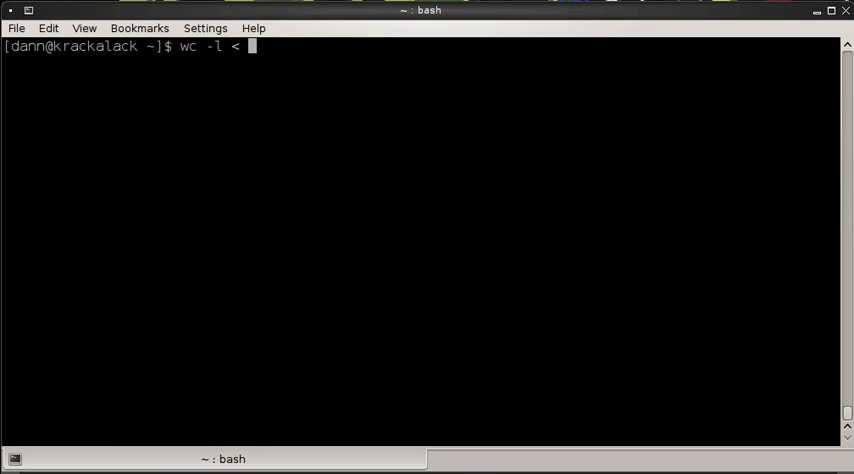
type("myfilelist.txt")
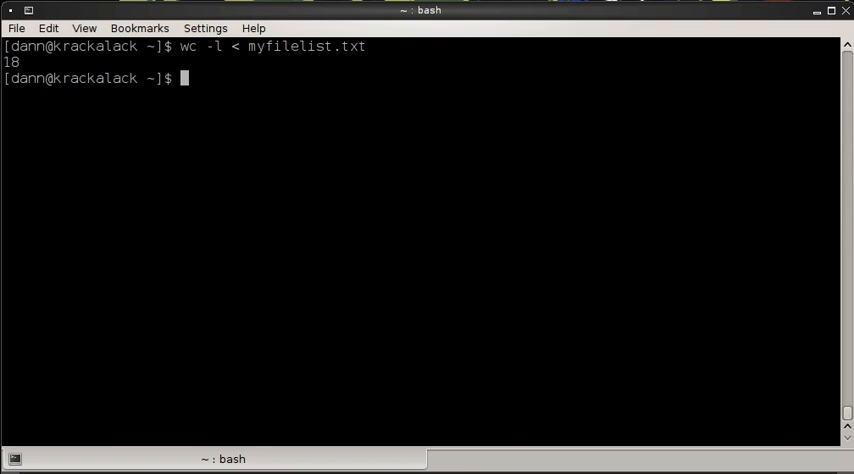
Step: Count the lines again with myfilelist.txt as a file argument, getting 18, then clear the screen
type("wc -l my")
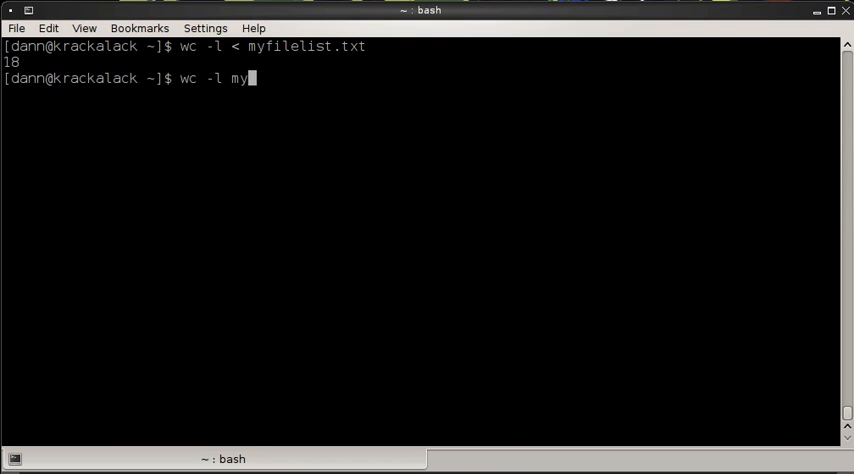
key("Return")
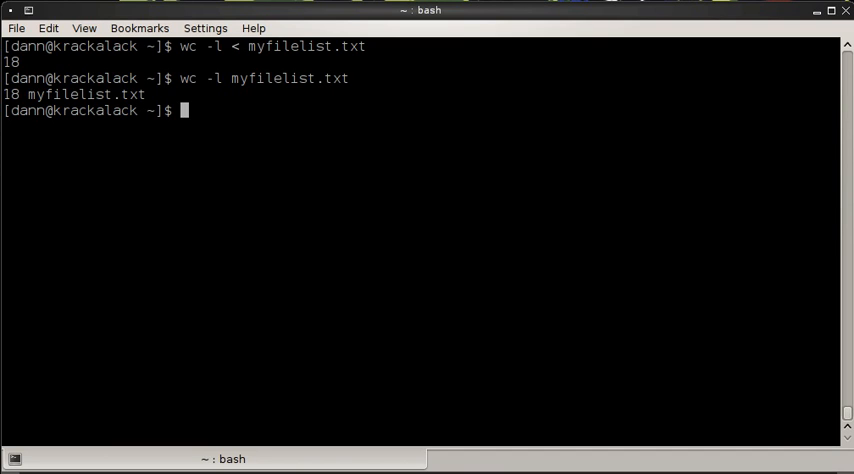
type("clear")
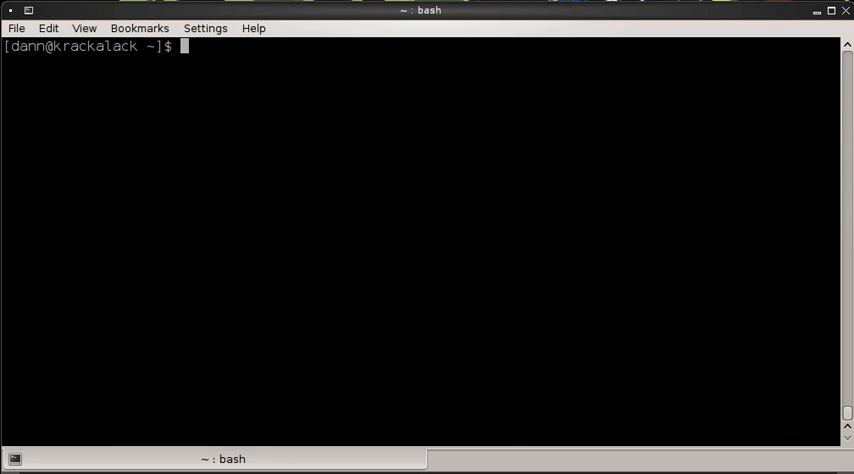
Step: Start a here-document writing to mypoem.txt with cat > mypoem.txt << "EOF"
type("cat >")
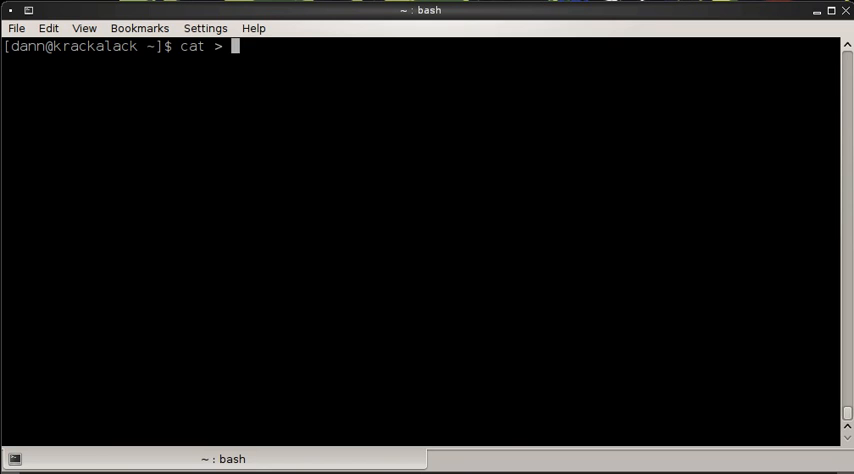
type("mypoem.t")
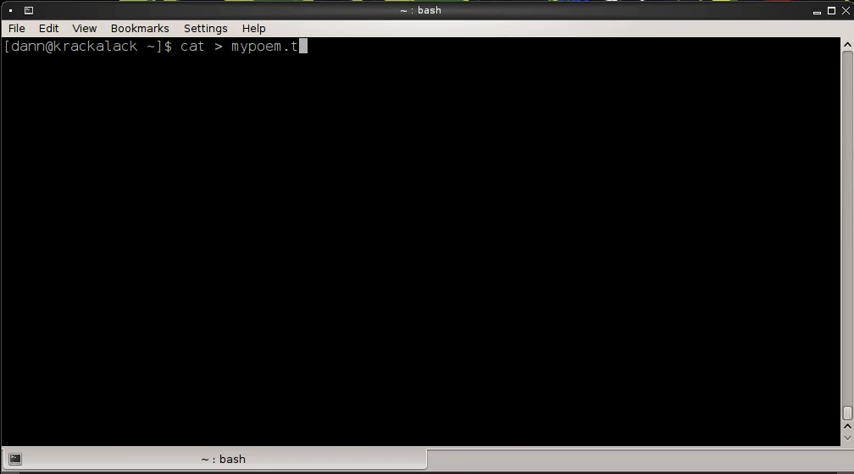
type("xt")
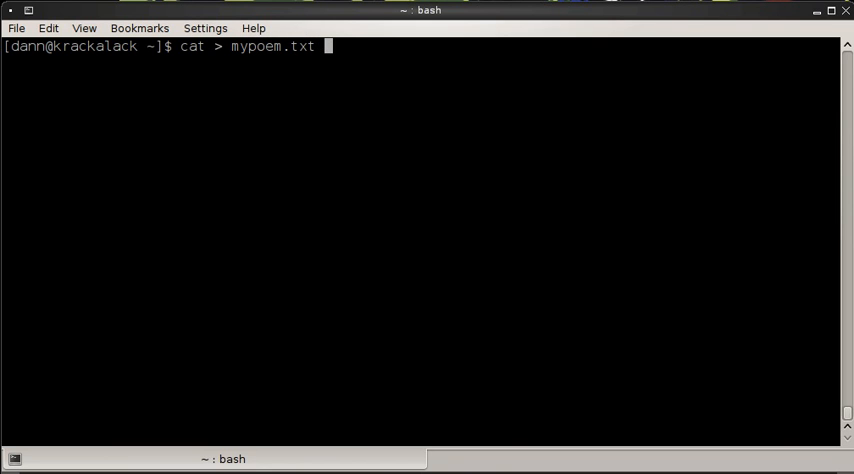
type("<<")
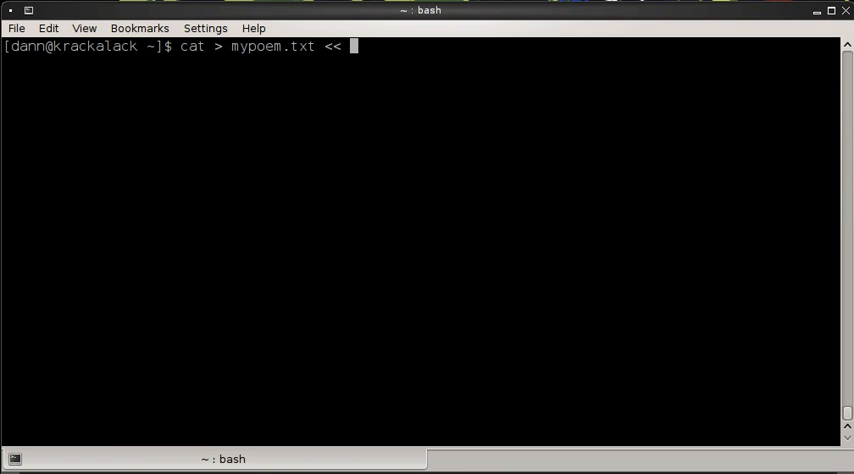
type("\"")
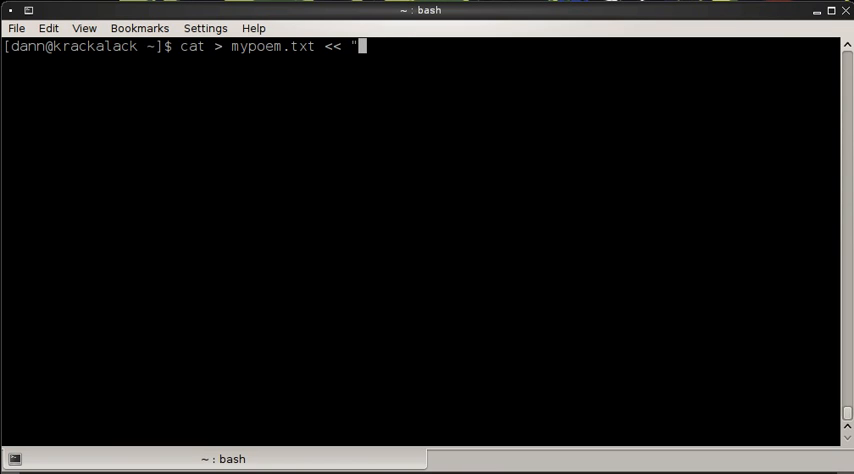
type("EOF\"")
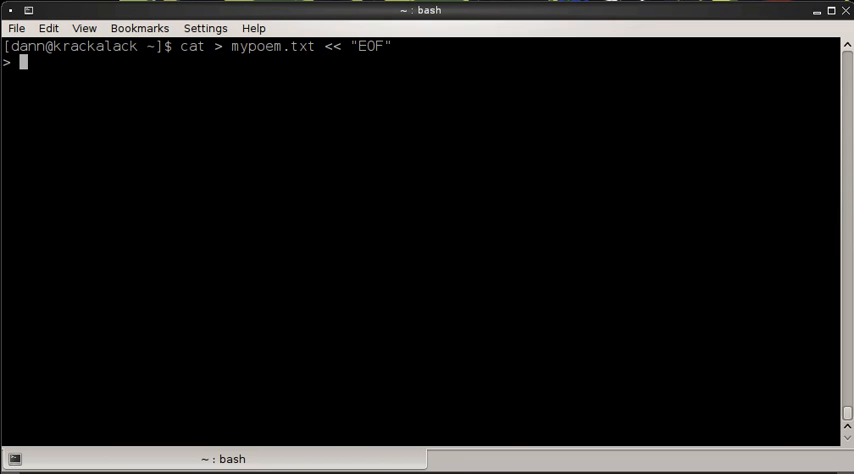
mouse_move(209, 62)
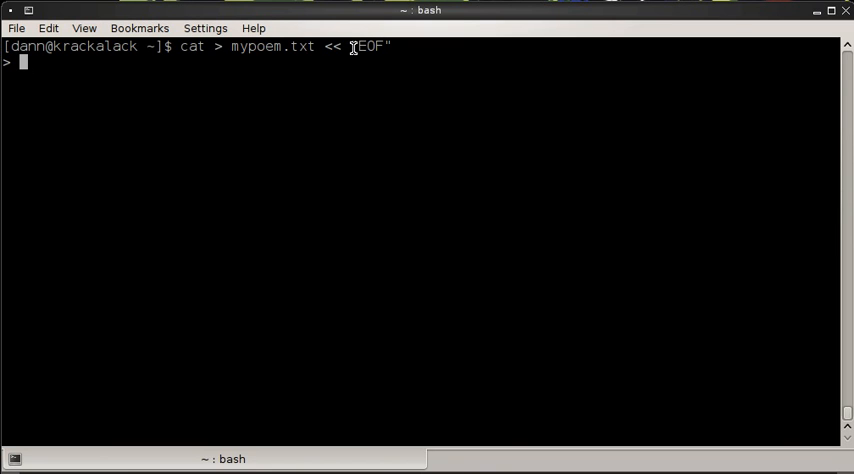
mouse_move(231, 50)
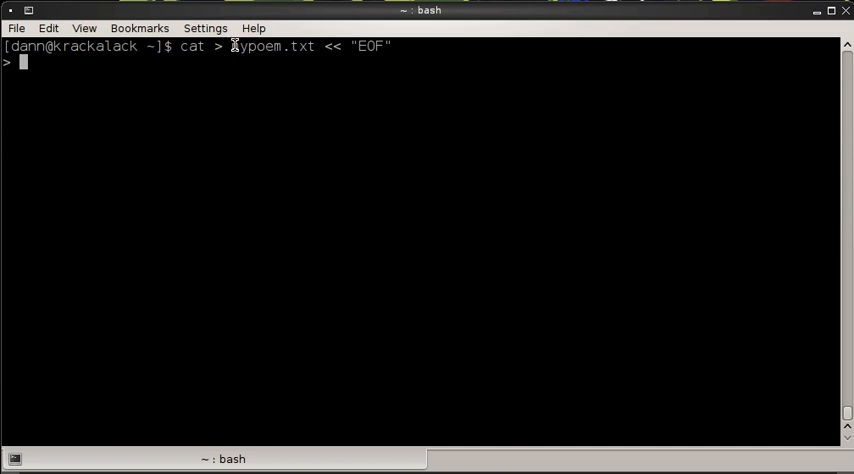
mouse_move(385, 47)
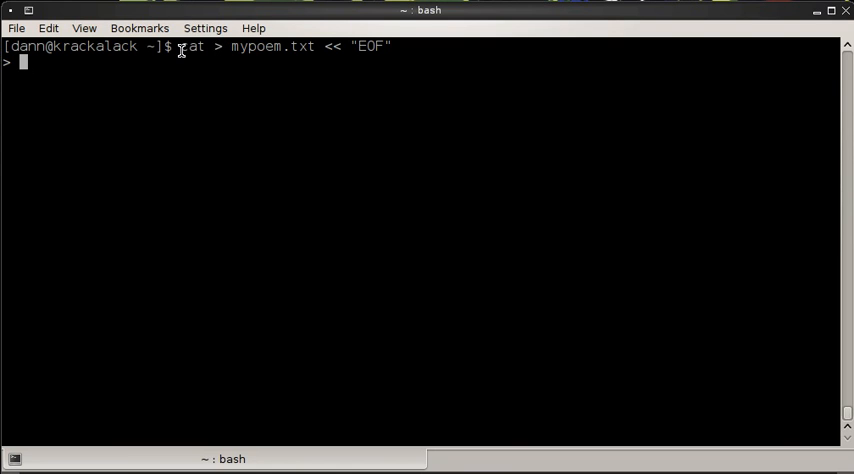
mouse_move(247, 80)
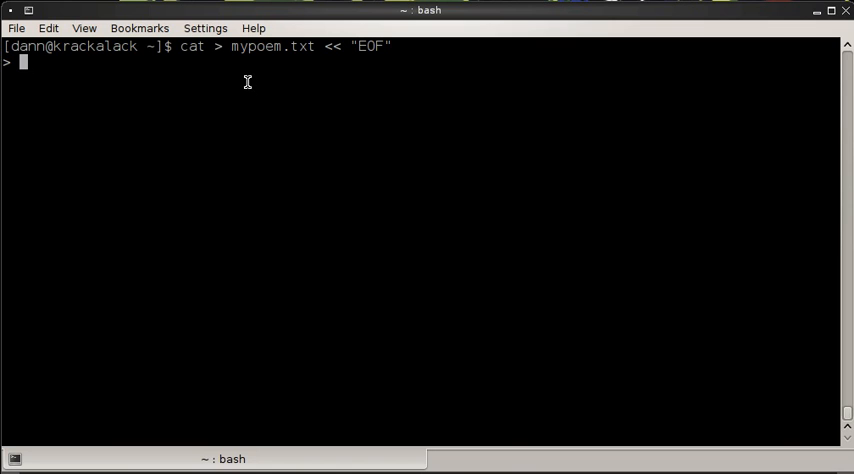
Step: Enter the poem lines about bash being cool and making you type redirects, ending the here-document
type("bas")
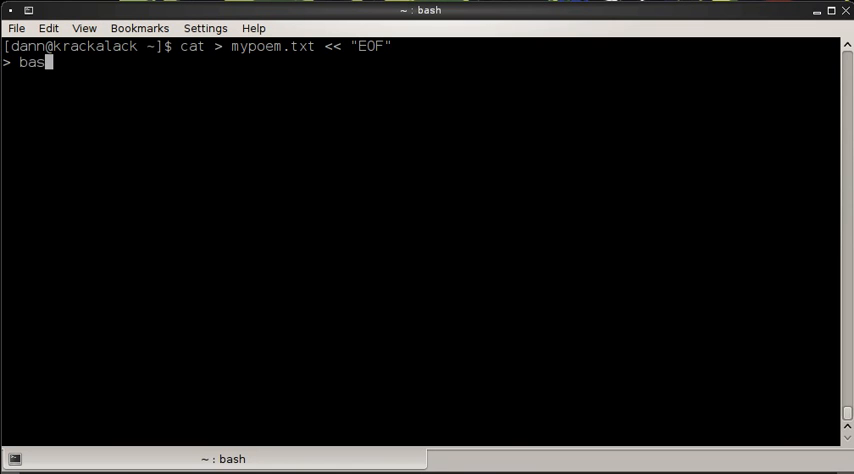
type("is cool")
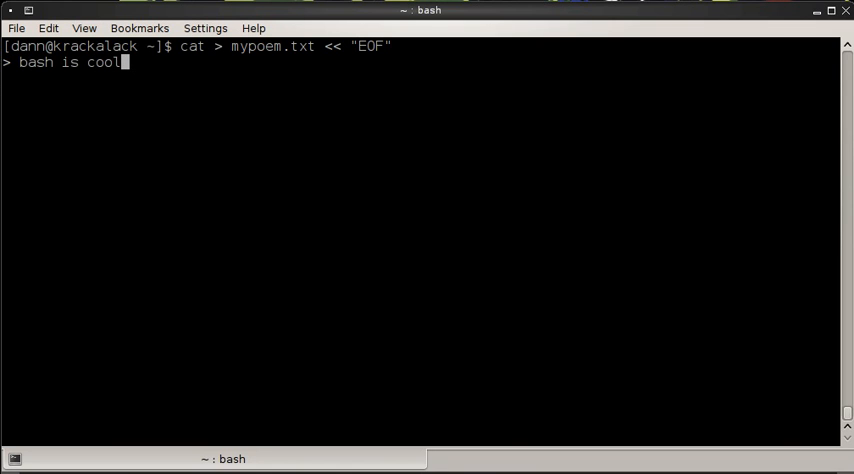
type("it will make you drool")
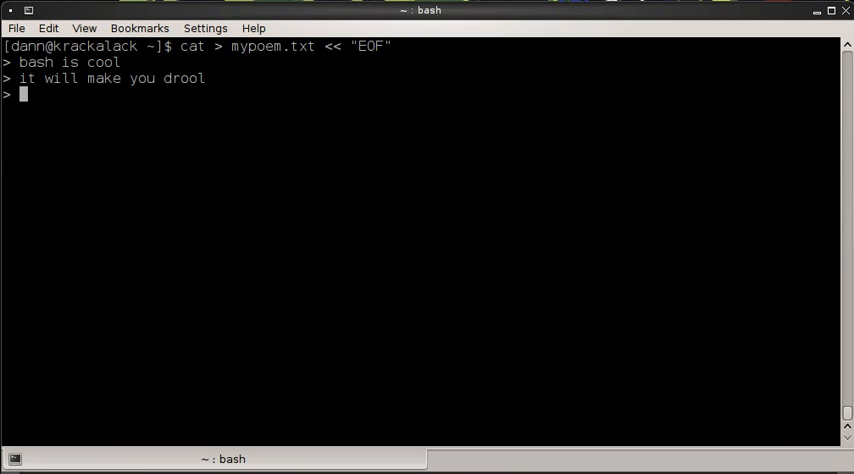
type("type type redirect and writ")
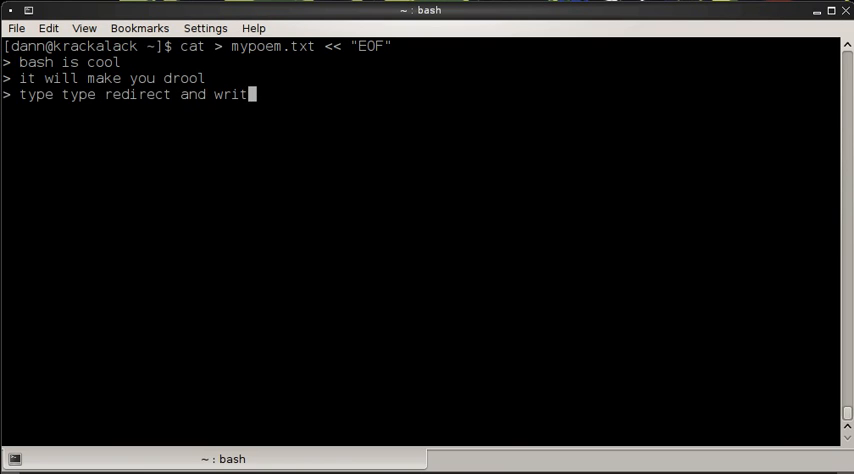
type("e")
type("until your disk is ful")
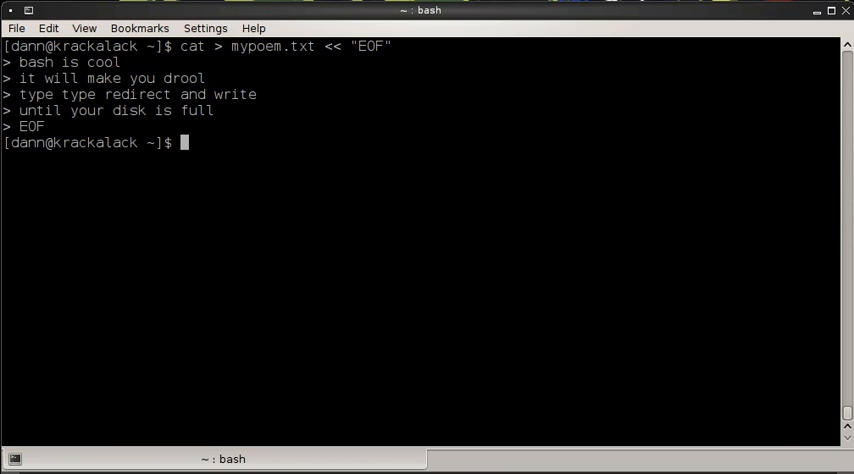
Step: View mypoem.txt in less, quit the pager and clear the terminal
type("less mypoem.txt")
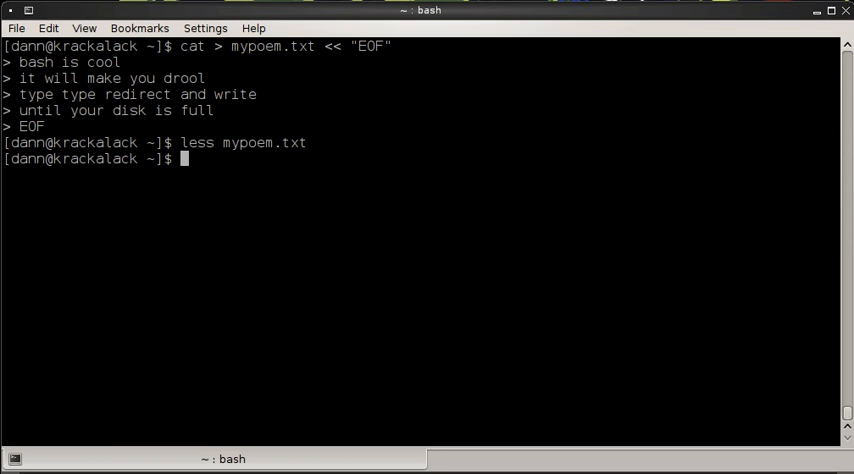
type("clear")
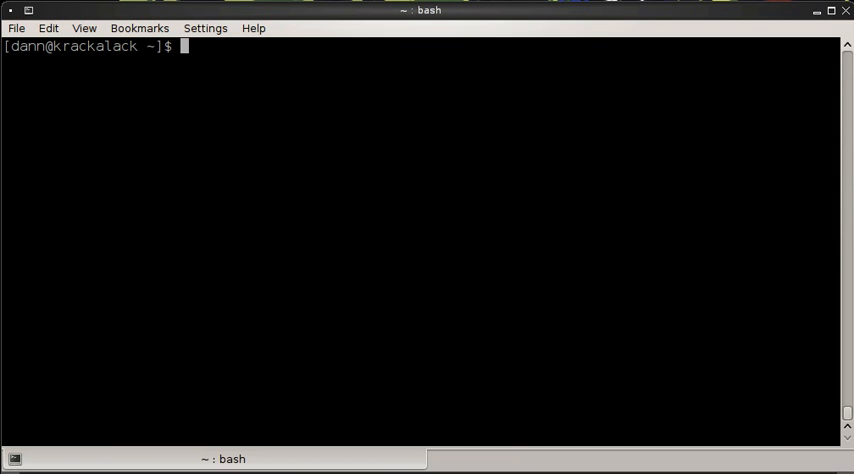
Step: List the home folder plainly, then page the long ls -l listing through less and scroll down it
key("Return")
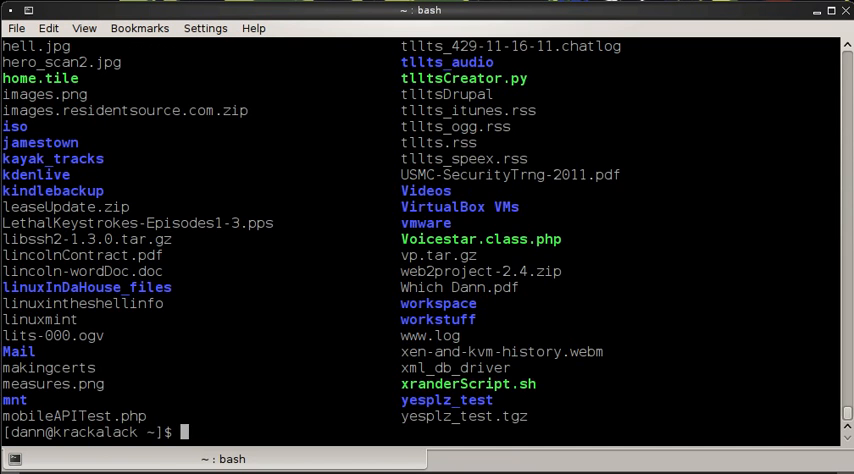
type("ls")
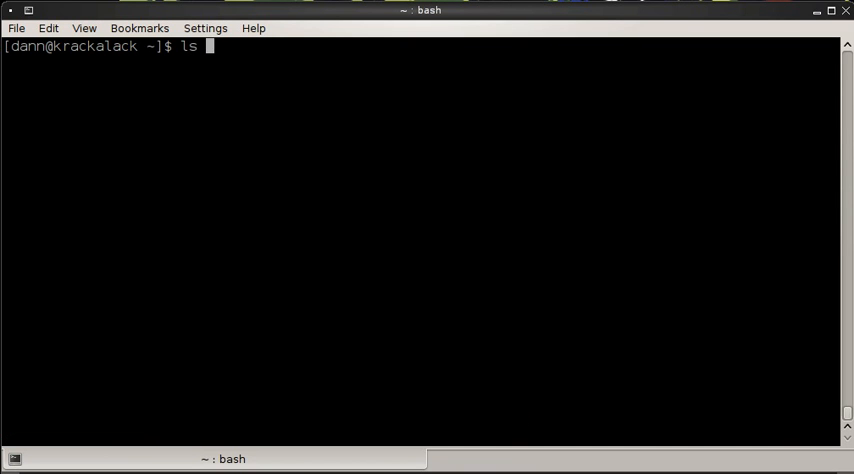
key("Return")
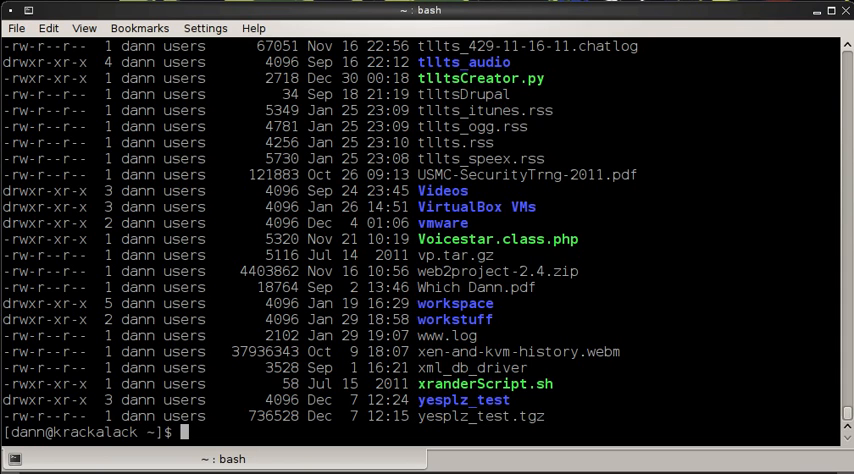
type("les")
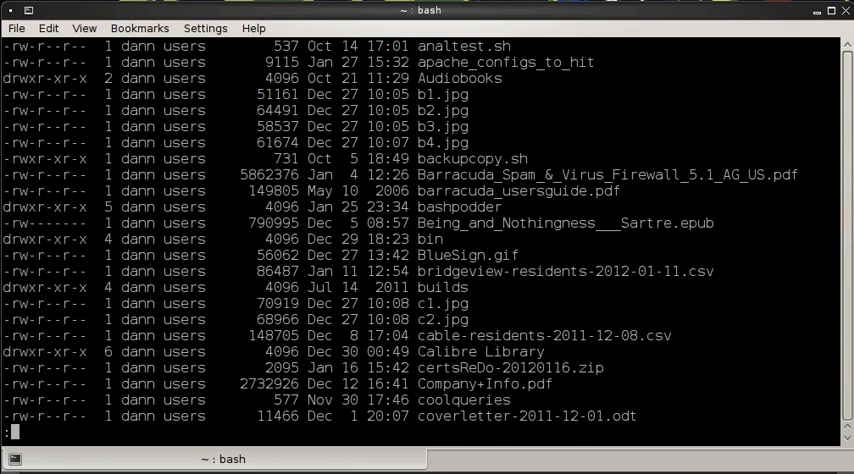
scroll("down", 3)
type("ls |")
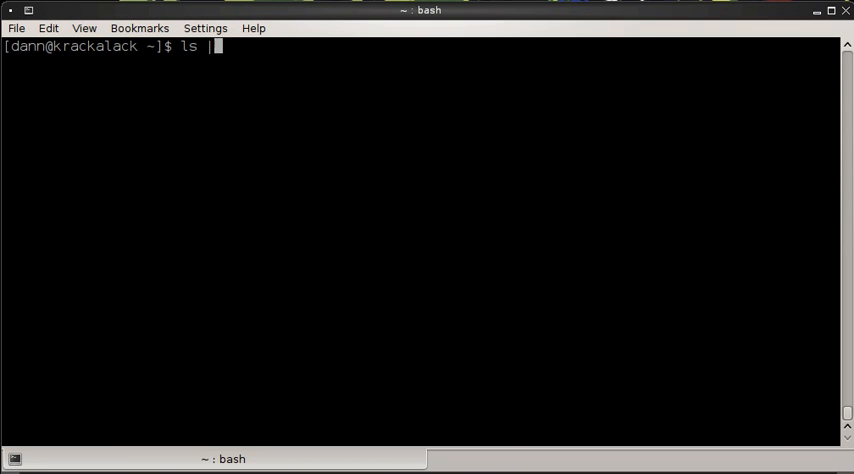
Step: Count the home-folder files with ls | wc -l, create thisisatest with touch and recount, going from 200 to 201
type("wc -l")
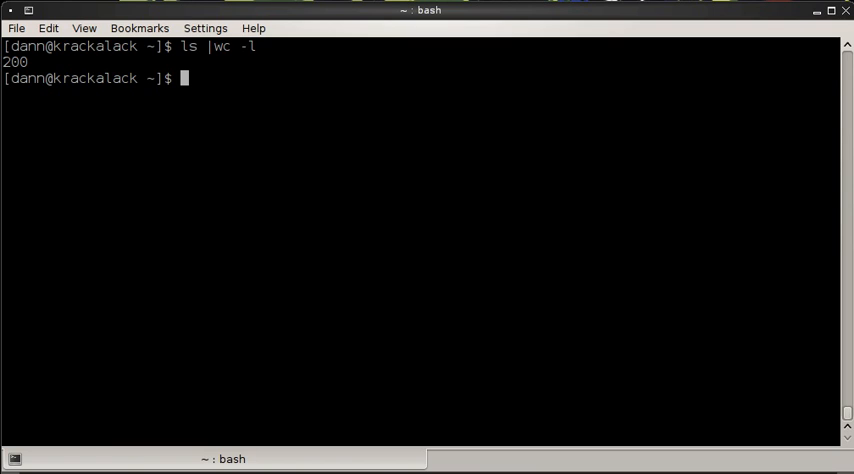
type("touch")
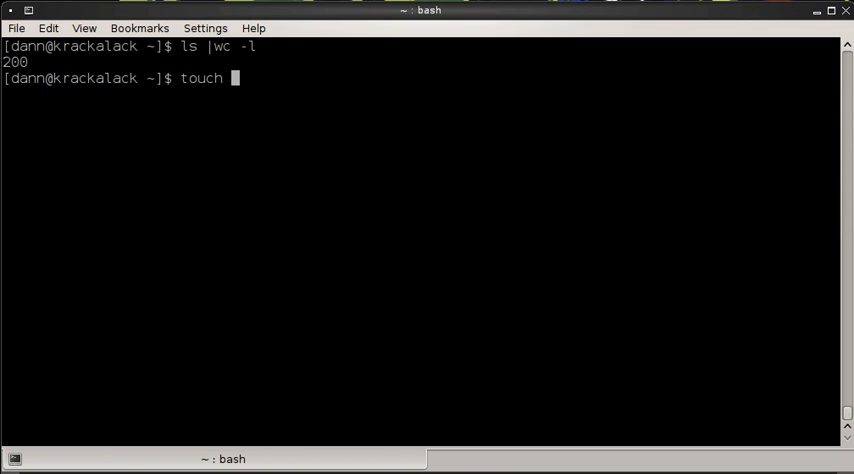
type("thisisatest")
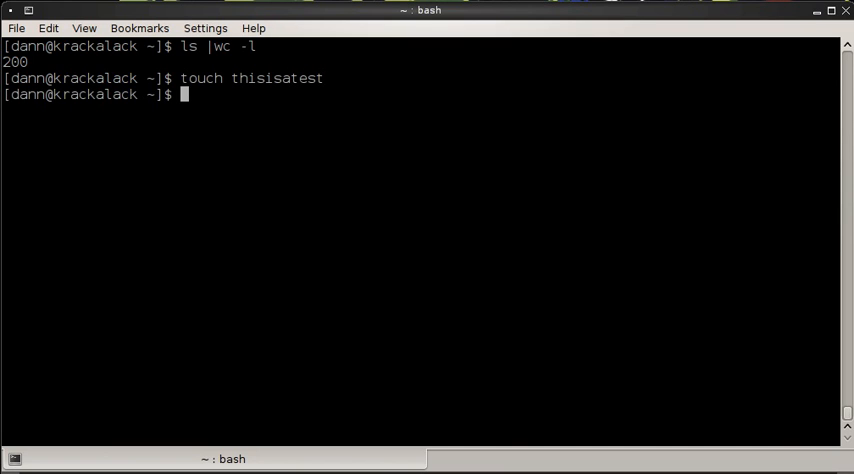
type("ls |wc -l")
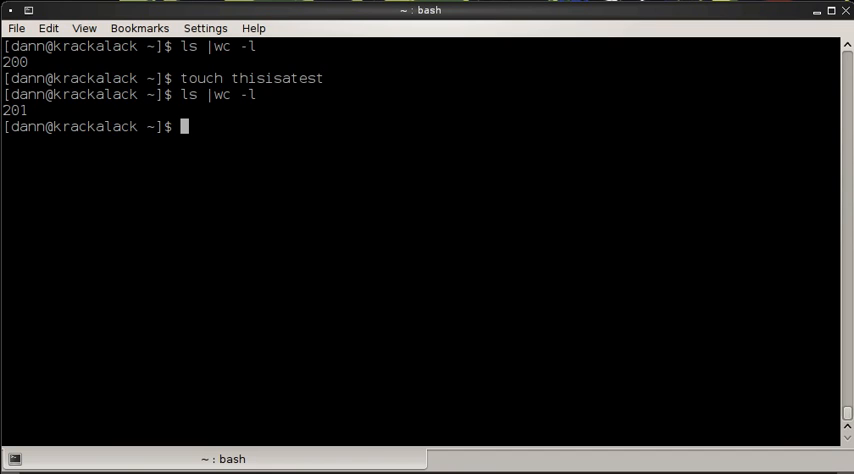
Step: Page through the 50 newest entries with ls -tl | head -50 | less
type("ls -t")
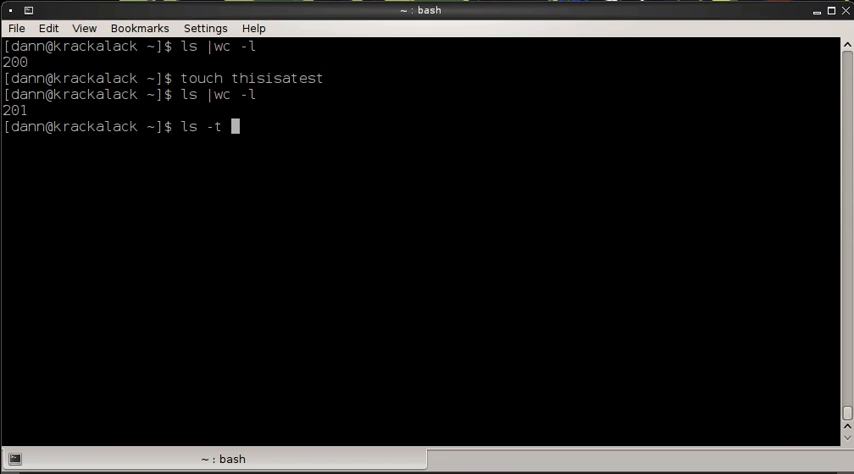
type("|")
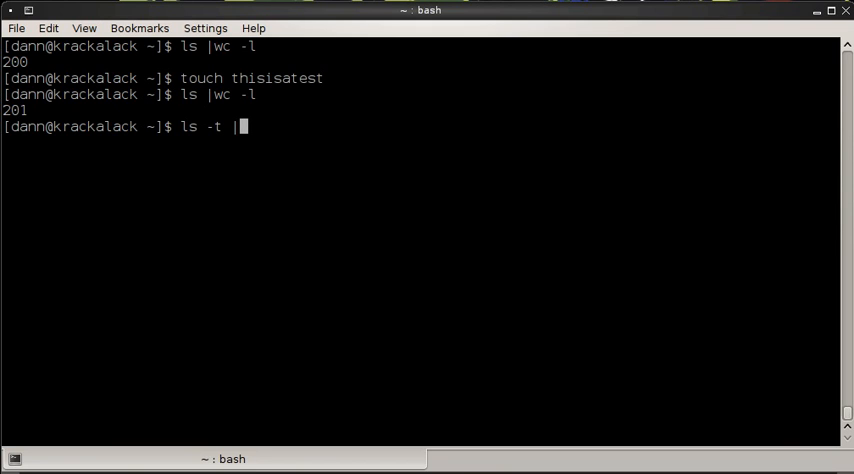
type("head -")
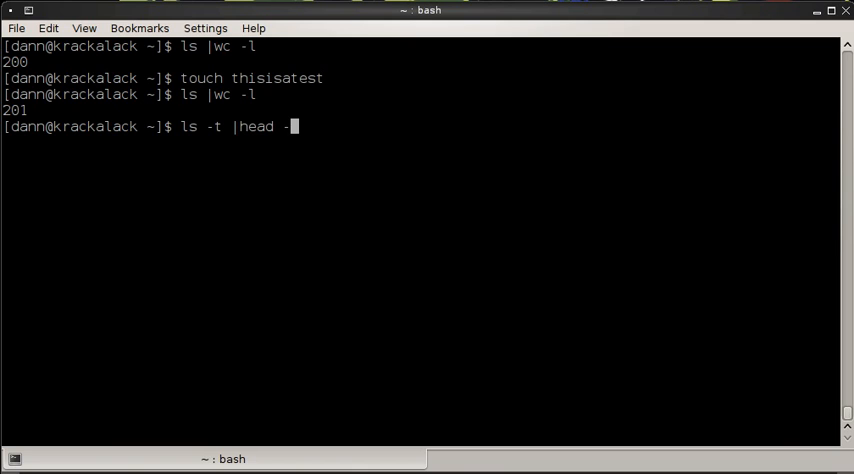
type("50")
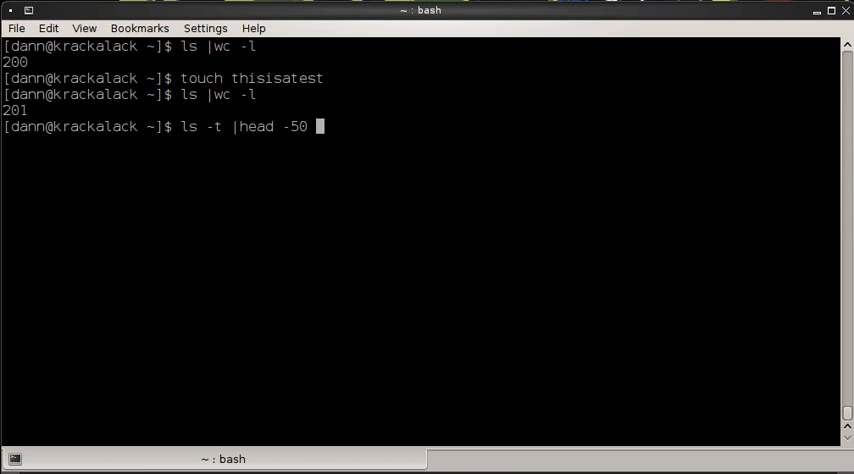
type("|less")
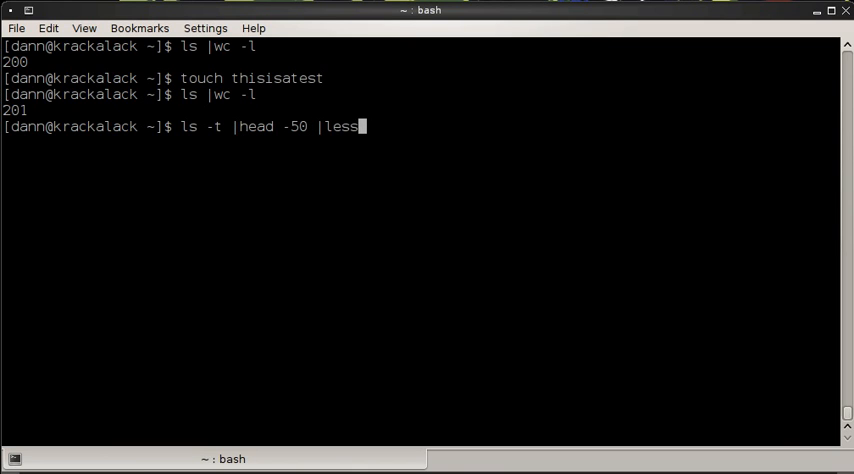
mouse_move(285, 126)
type("l")
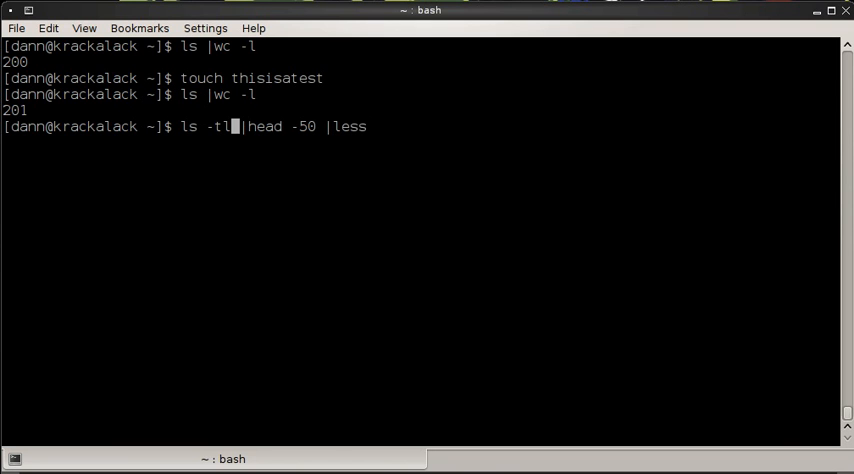
key("Return")
type("cd f")
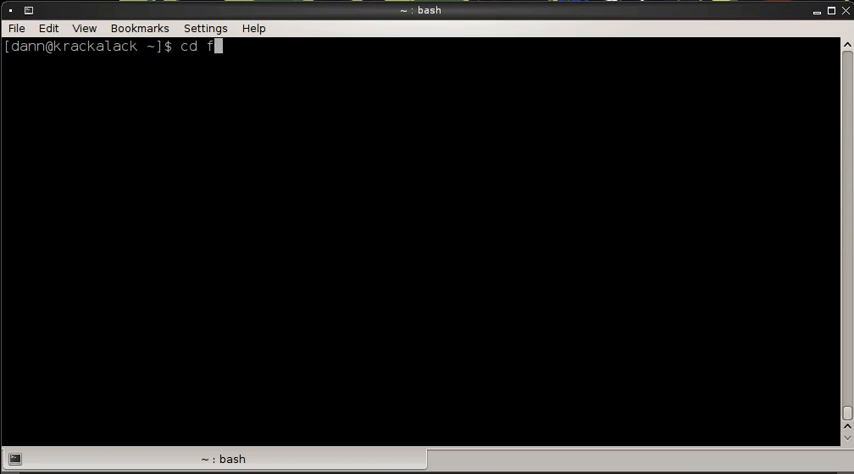
Step: Enter the Music folder and list bare mp3 file names with find -name "*.mp3" -printf "%f \n"
type("Music/")
key("Return")
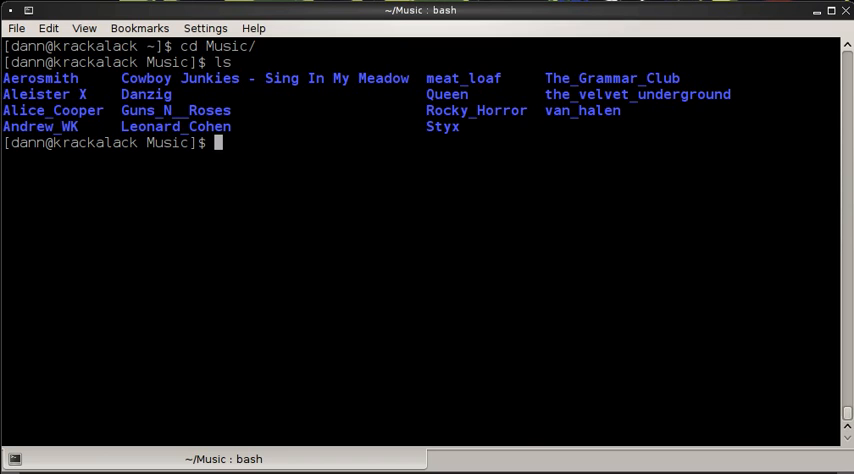
type("find -name \"*.")
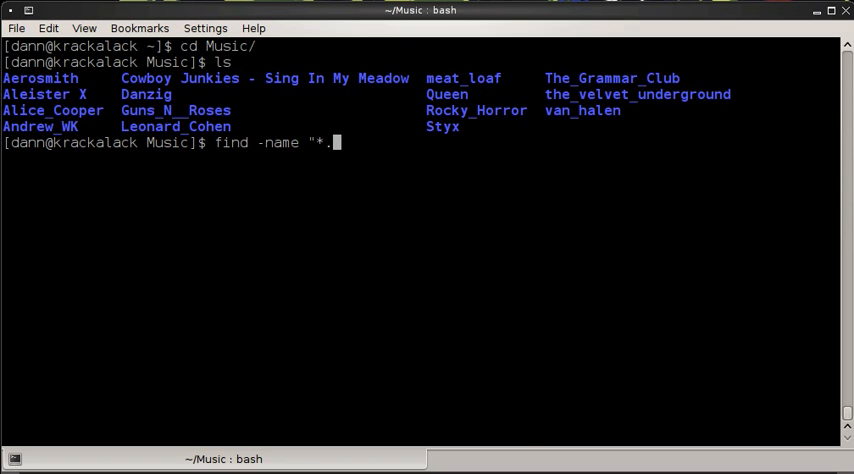
type("mp3\"")
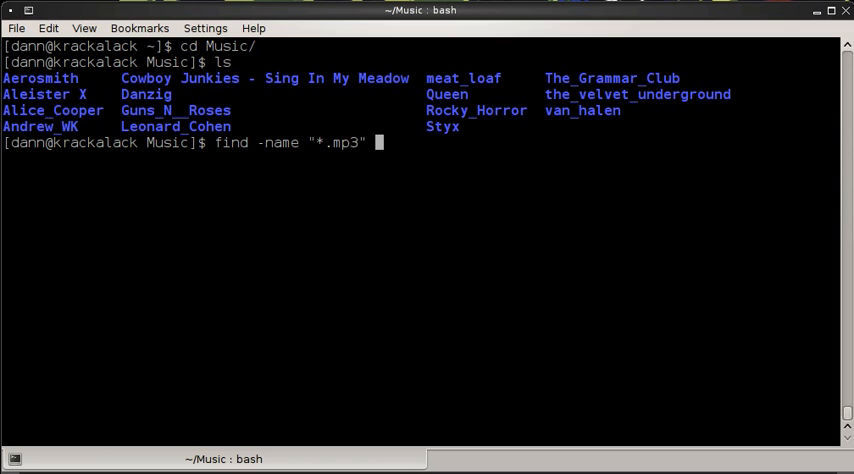
type("-printf")
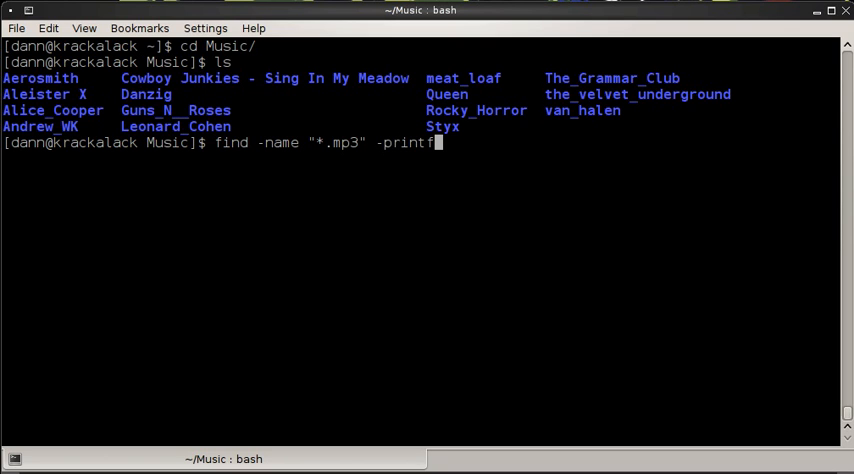
type("\"")
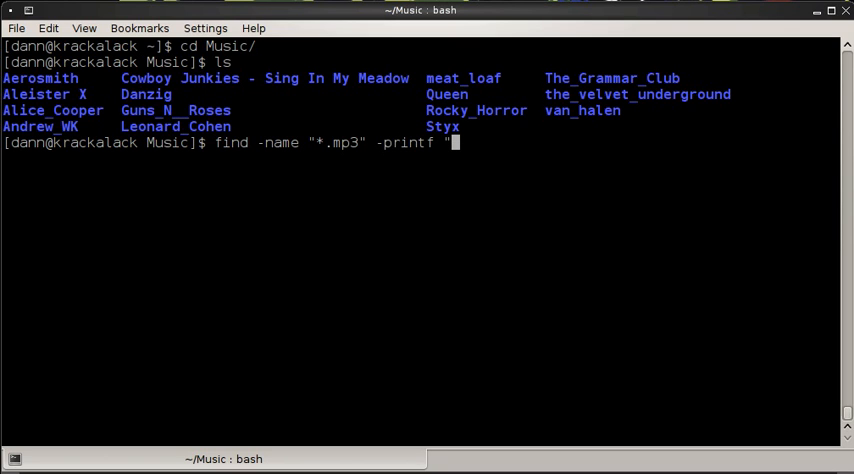
type("%f \\n")
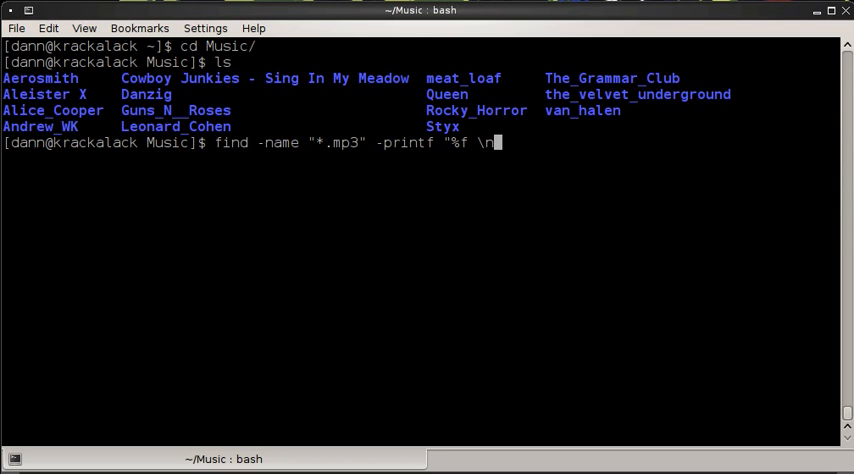
type("\"")
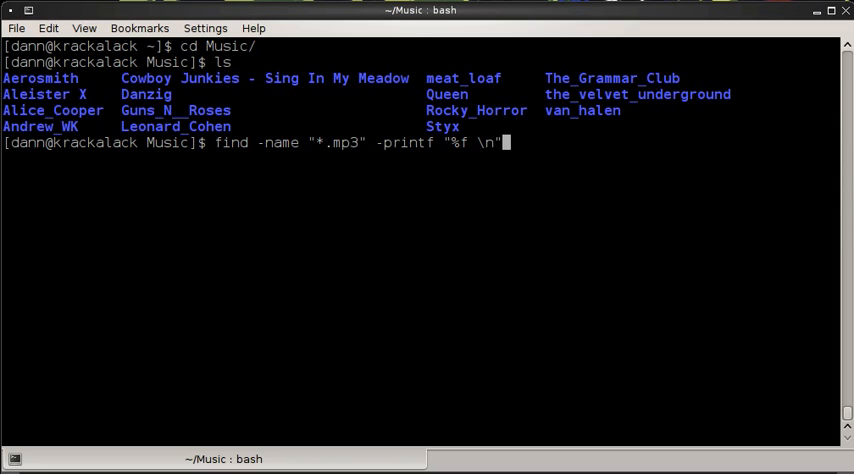
type("|")
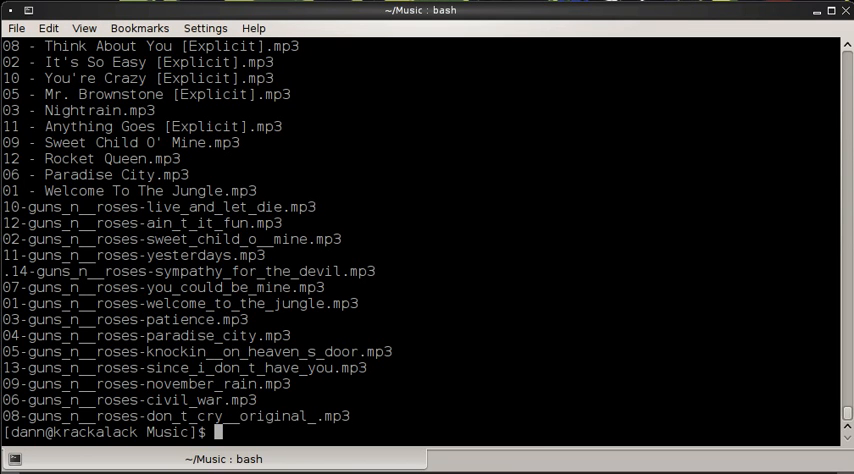
Step: Filter the mp3 find output through grep -i under to show the seven matching songs, then clear the screen
type("find -name \"*.mp3\" -printf \"%f \\n\" |grep")
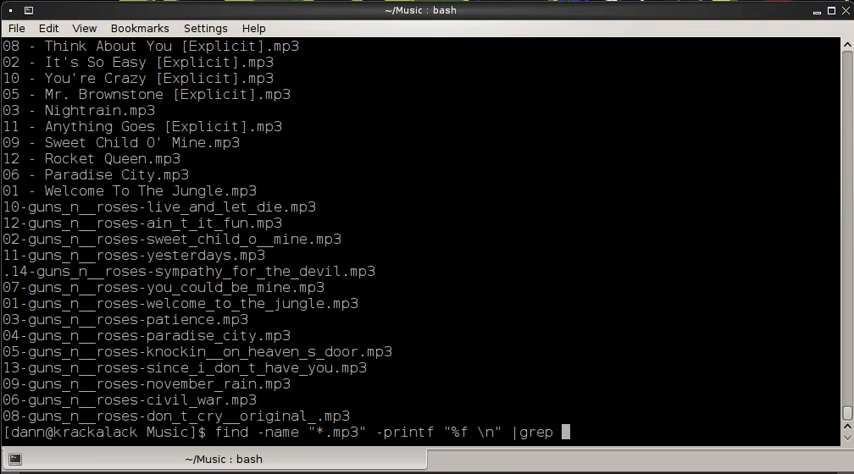
type("-i")
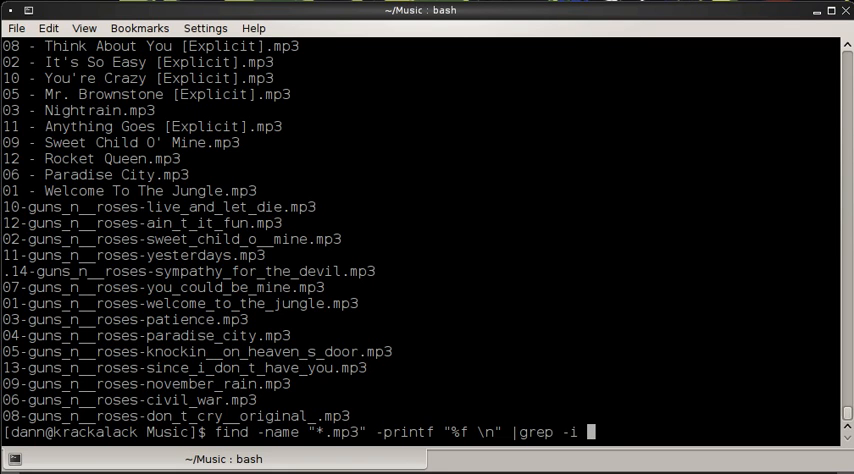
type("under")
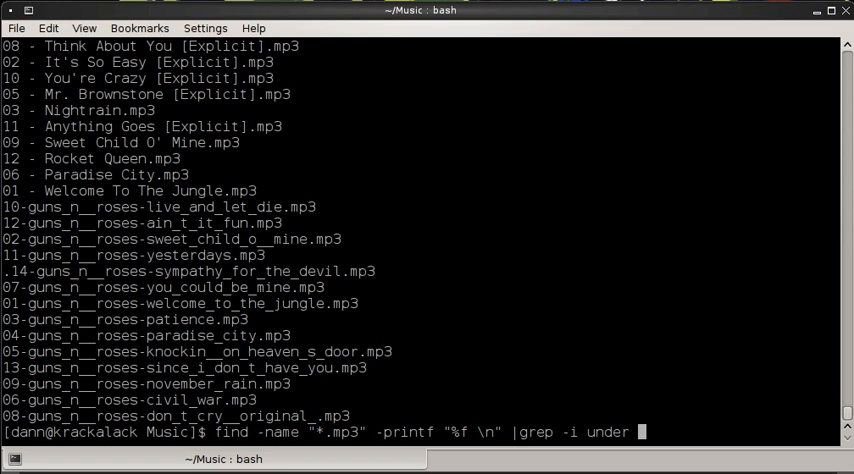
key("Return")
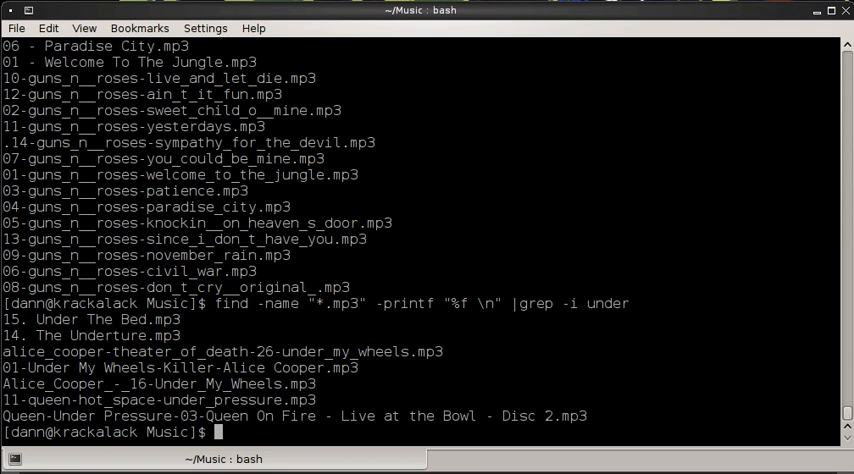
type("clear")
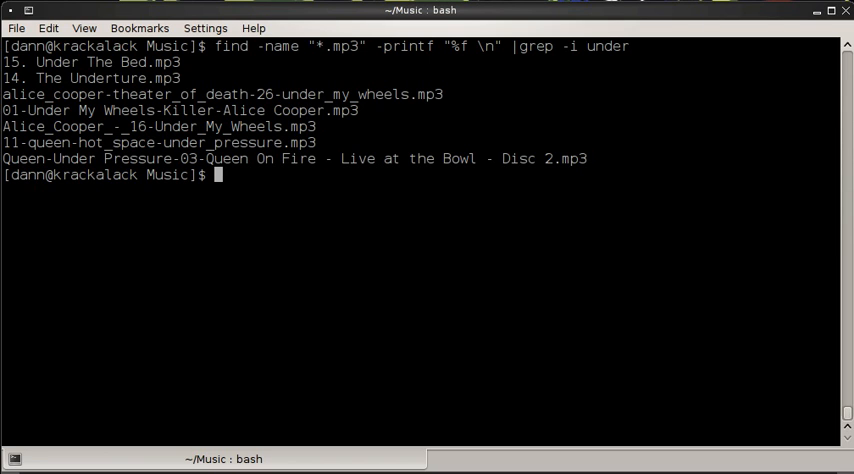
type("clear")
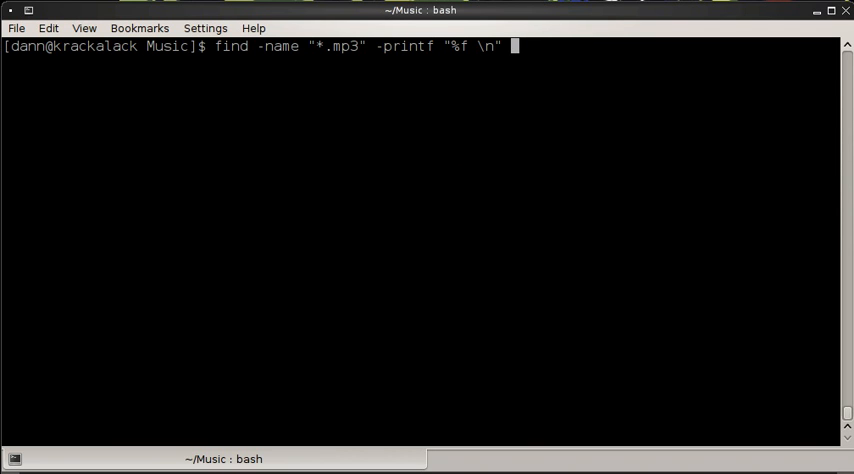
Step: Page the mp3 name list through less unsorted, then piped through sort, scrolling the sorted list
type("|less")
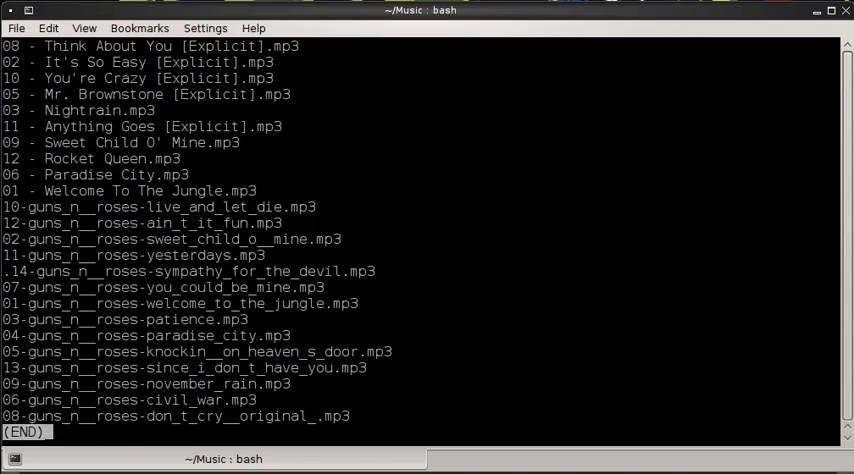
key("q")
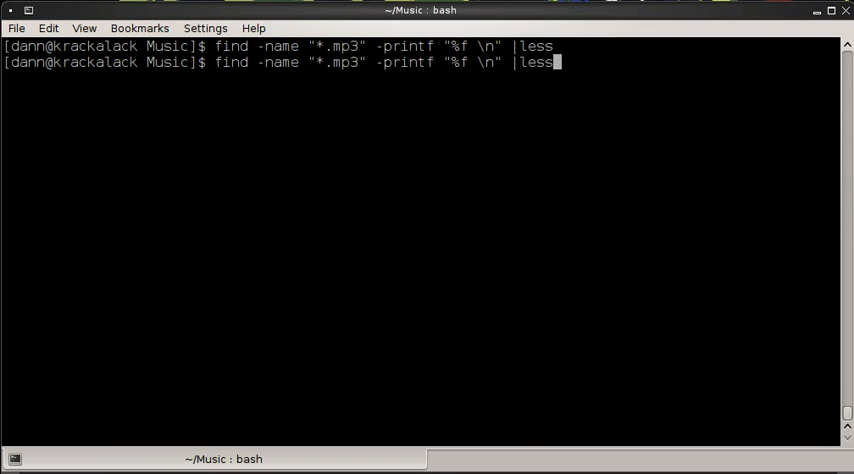
type("sort")
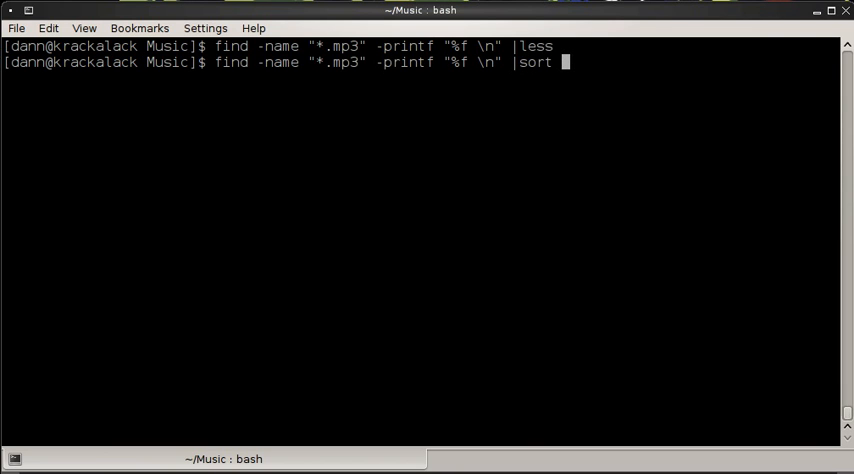
type("|less")
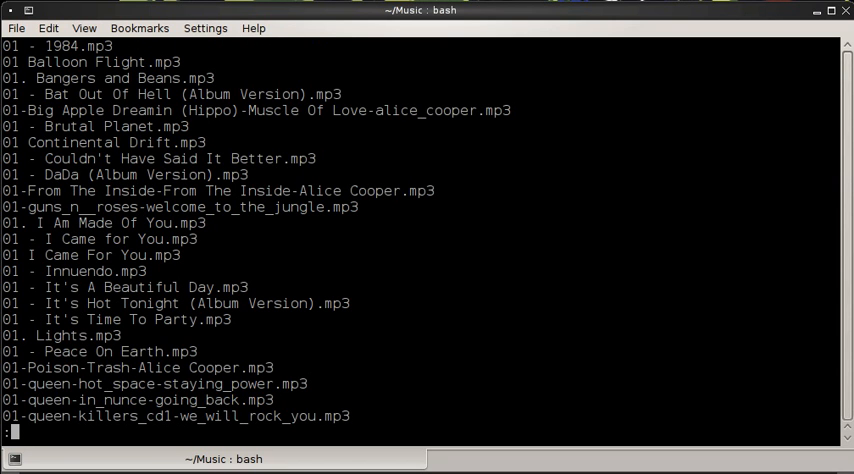
scroll("down", 3)
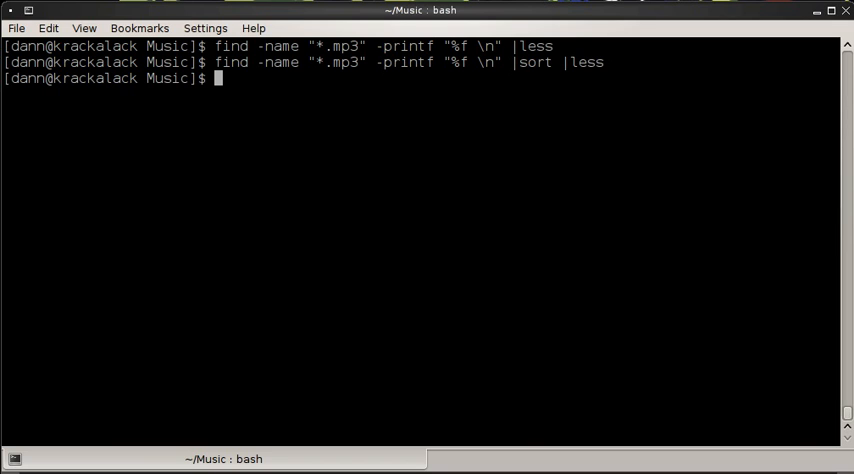
Step: Redirect the sorted mp3 list into ~/musiclist.csv and read it back in less before quitting the pager
type("find -name \"*.mp3\" -printf \"%f \\n\" |sort")
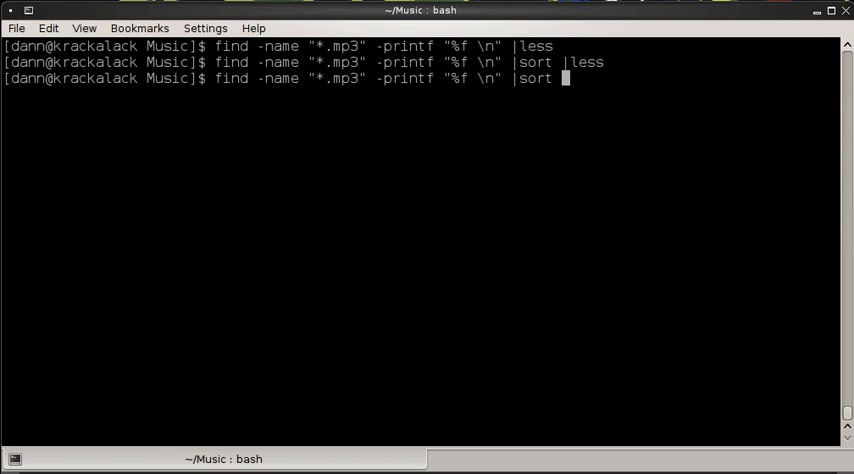
type("> ~")
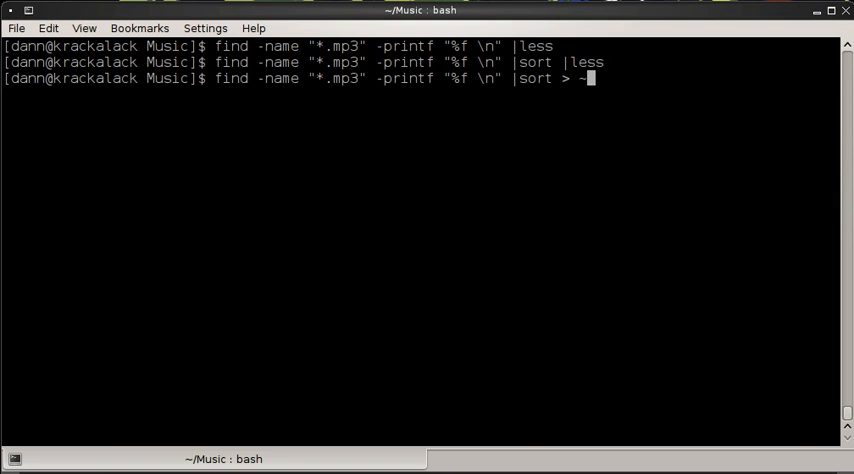
type("/mus")
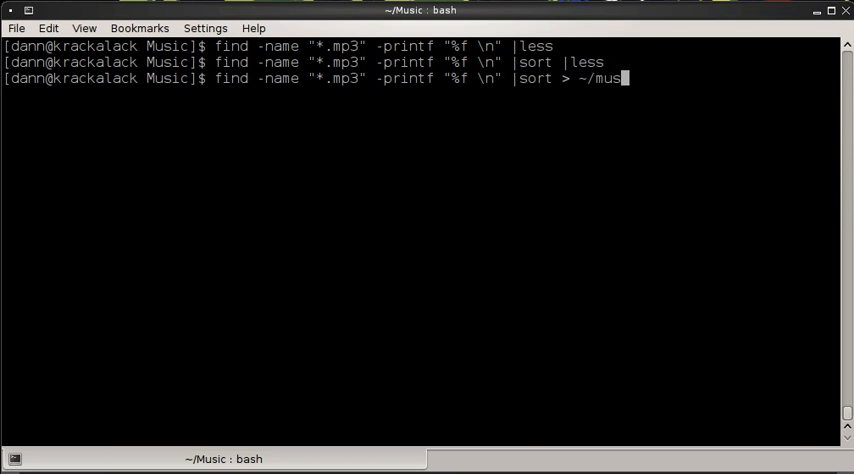
type("iclist.csv")
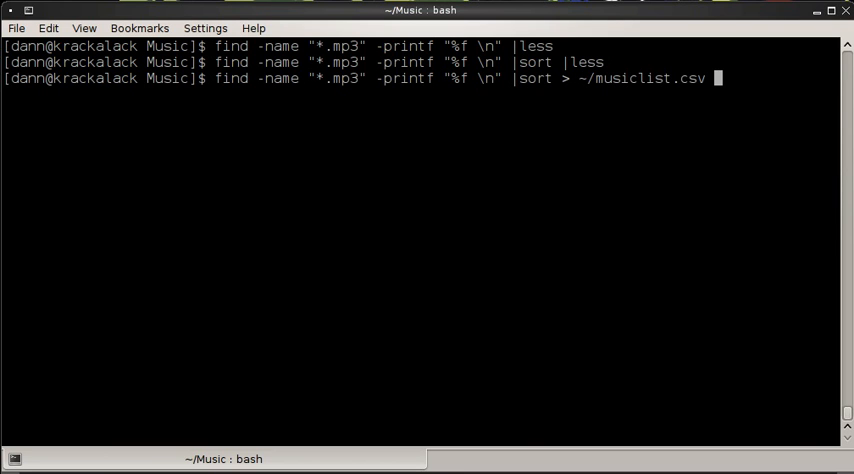
key("Return")
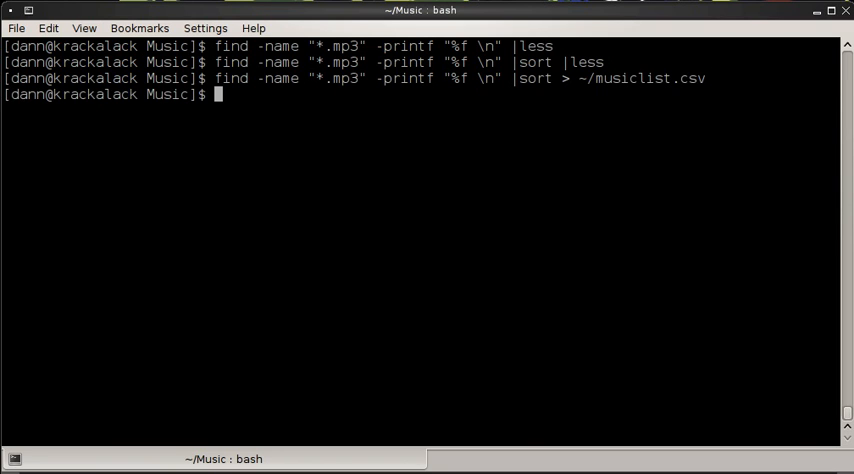
type("cd")
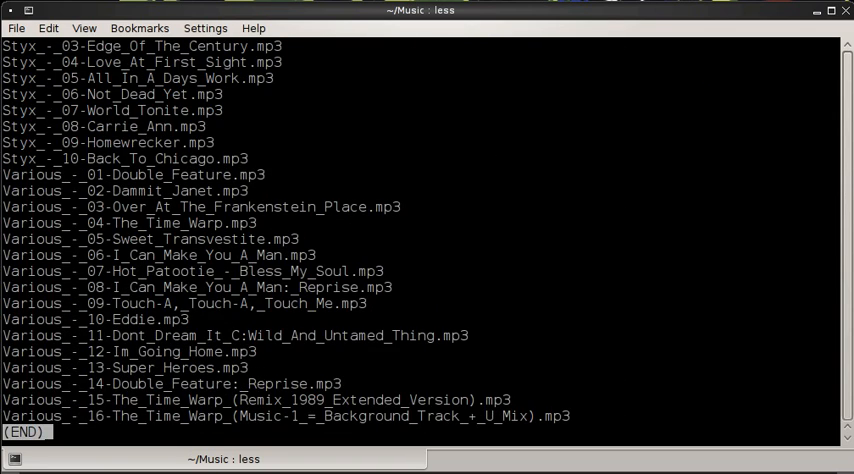
key("q")
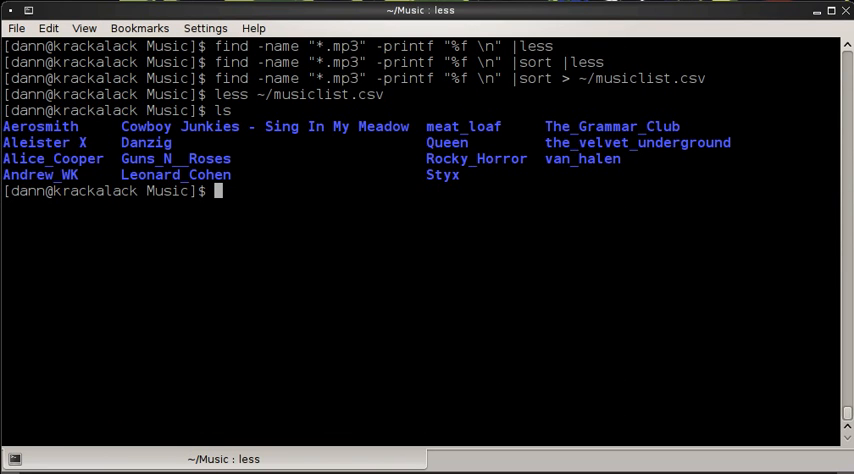